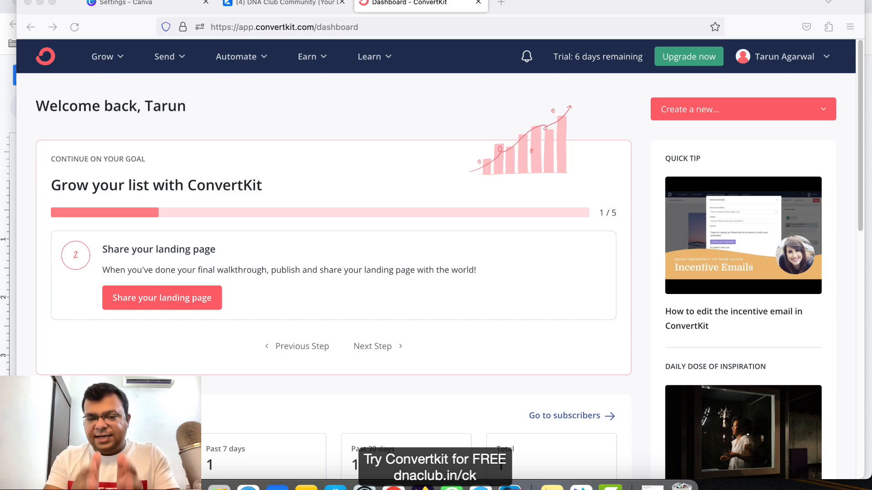
mouse_move(501, 61)
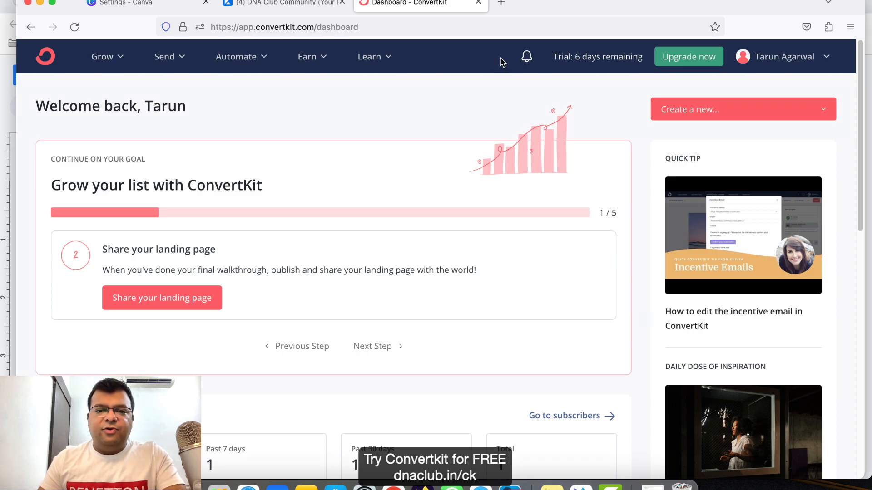
mouse_move(514, 88)
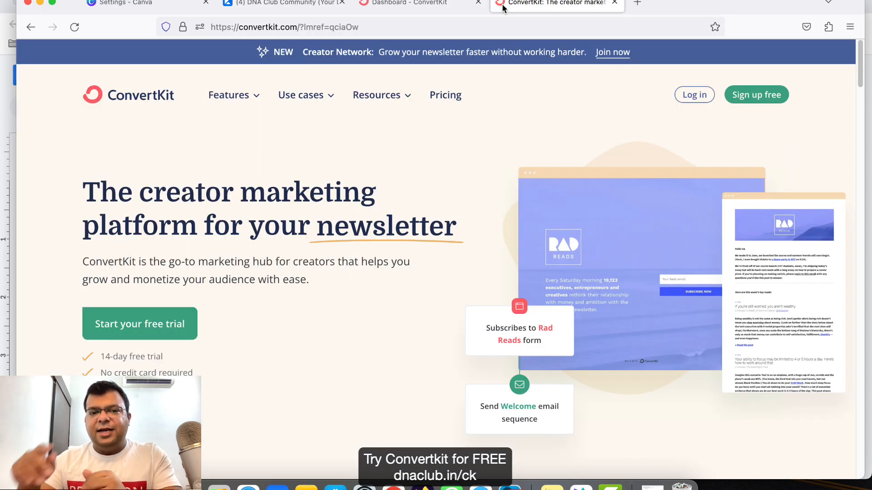
mouse_move(139, 324)
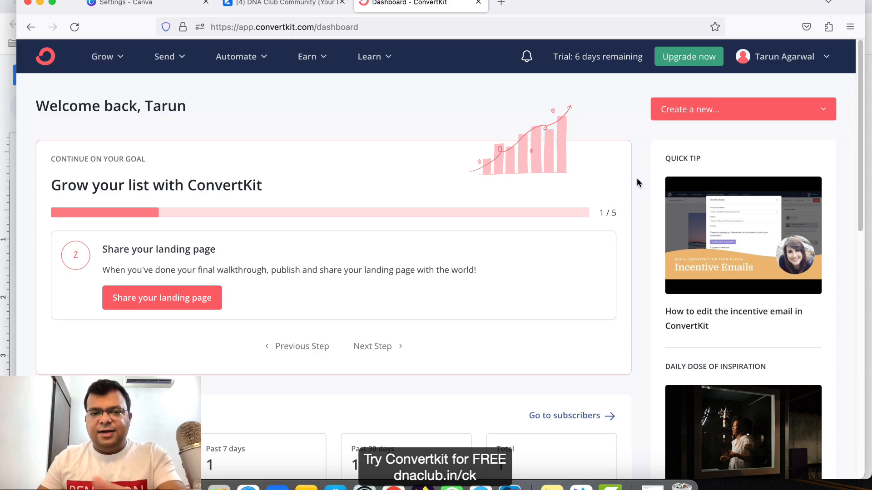
mouse_move(443, 109)
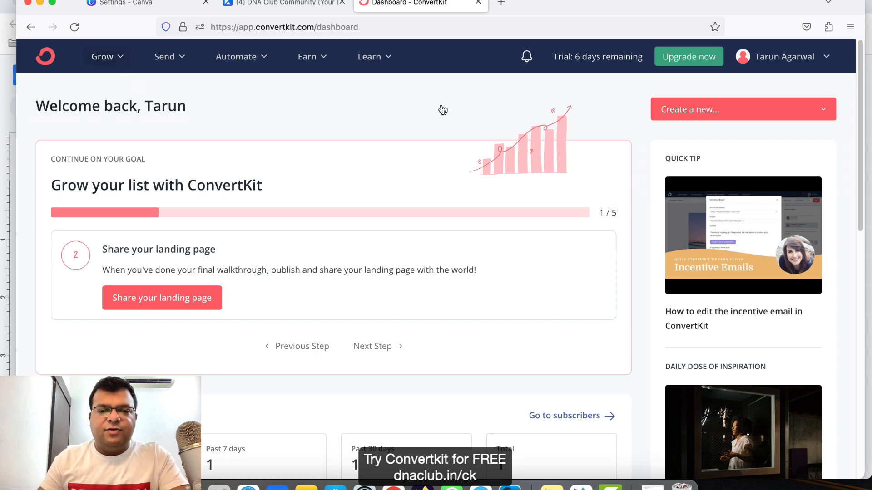
Step: From Grow > Landing Pages & Forms, create a new landing page and browse the eBook templates
click(102, 57)
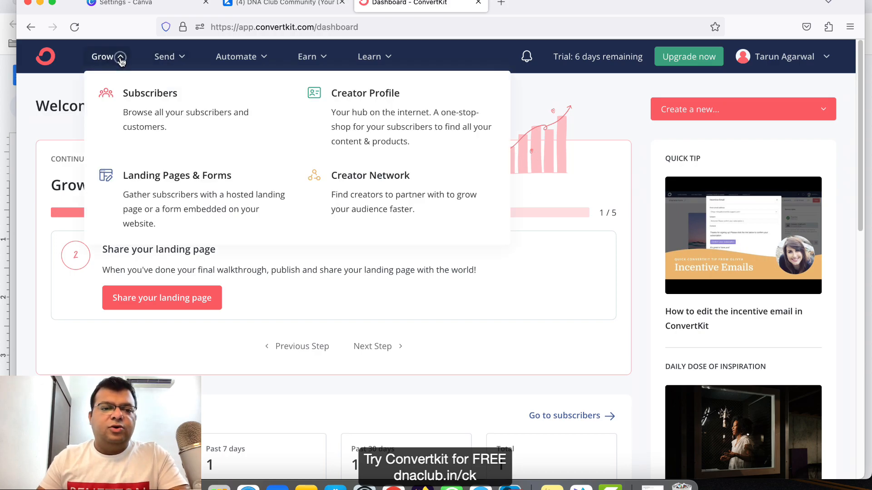
mouse_move(150, 200)
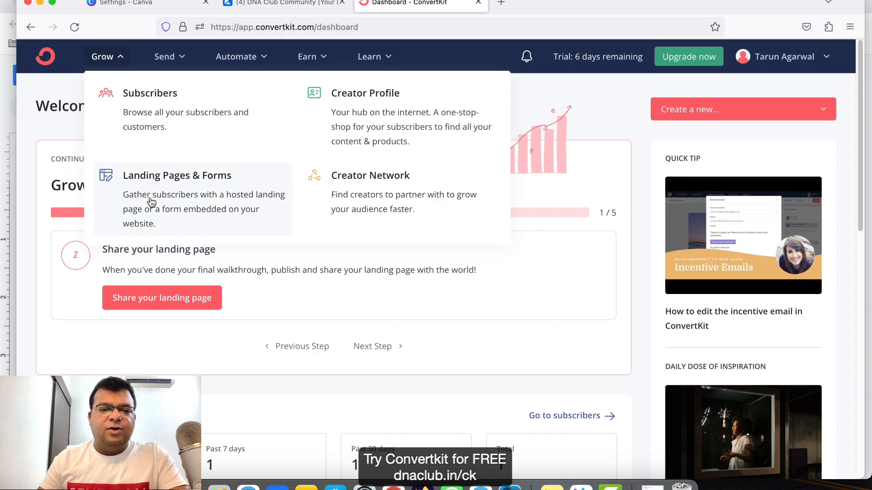
click(177, 175)
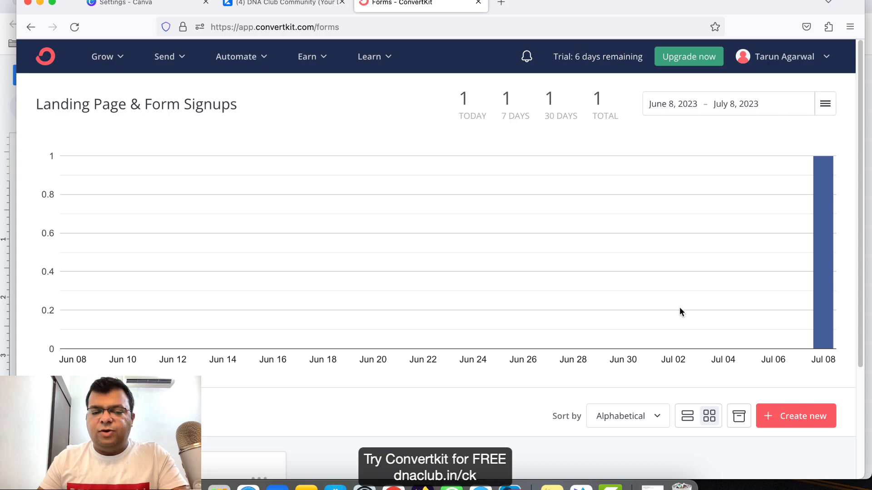
click(795, 416)
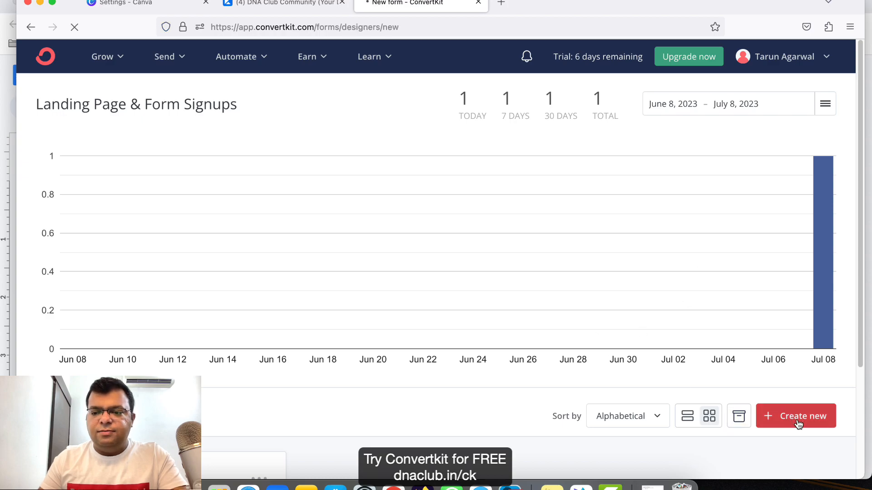
click(795, 416)
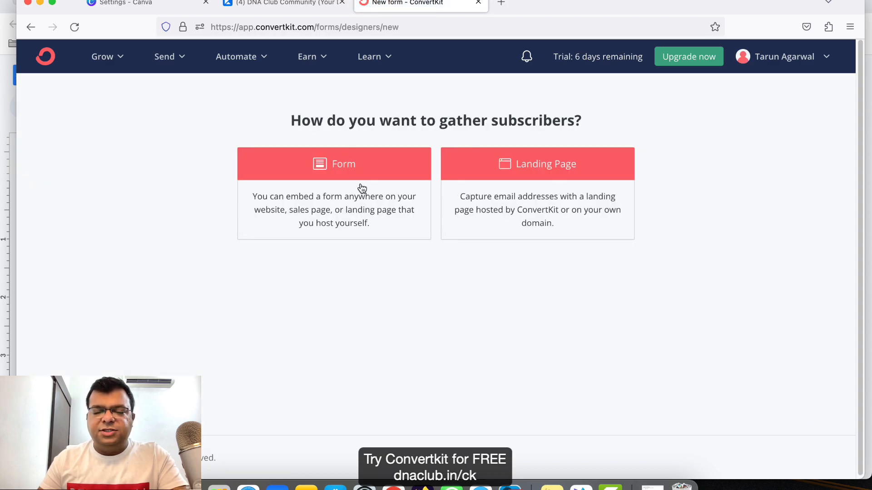
click(537, 164)
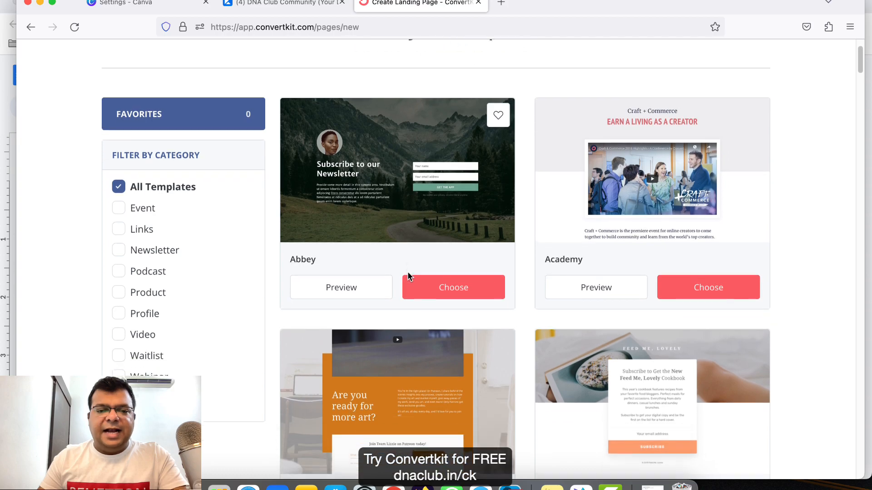
scroll(down, 3)
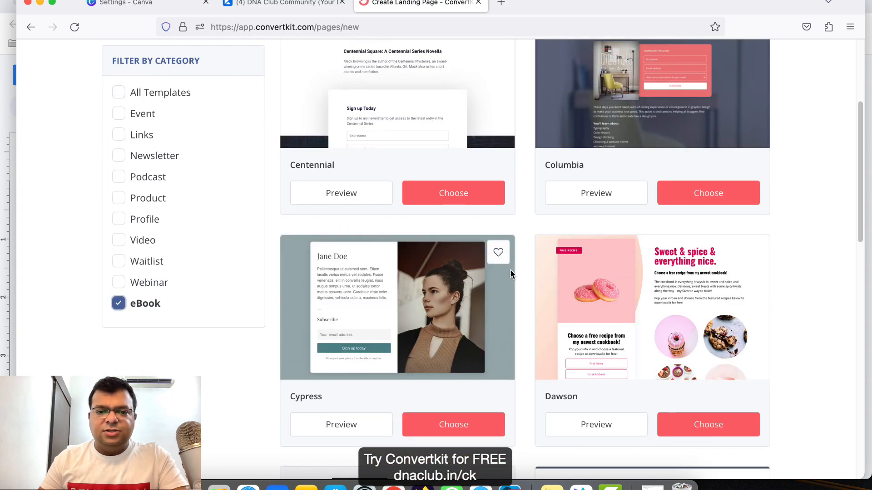
scroll(down, 3)
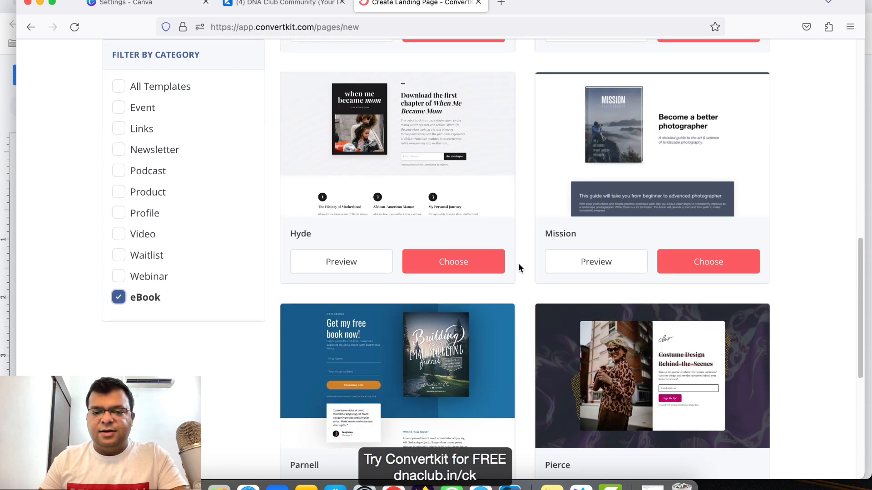
scroll(down, 3)
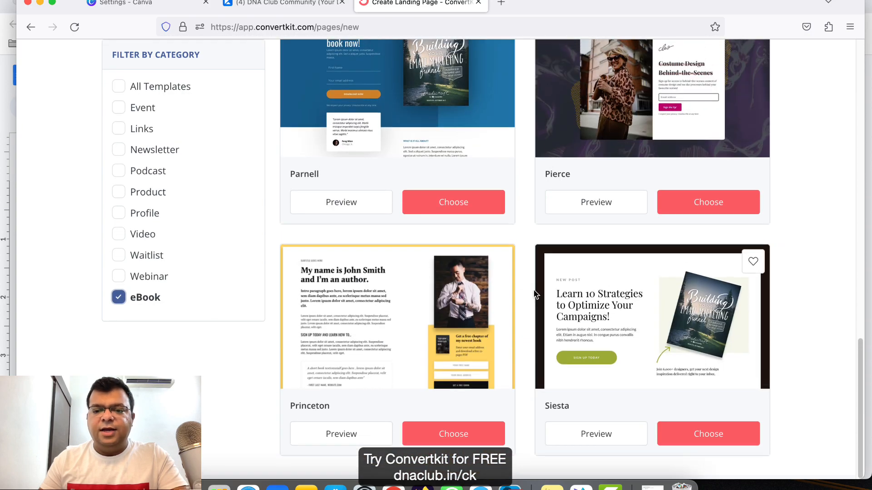
mouse_move(644, 252)
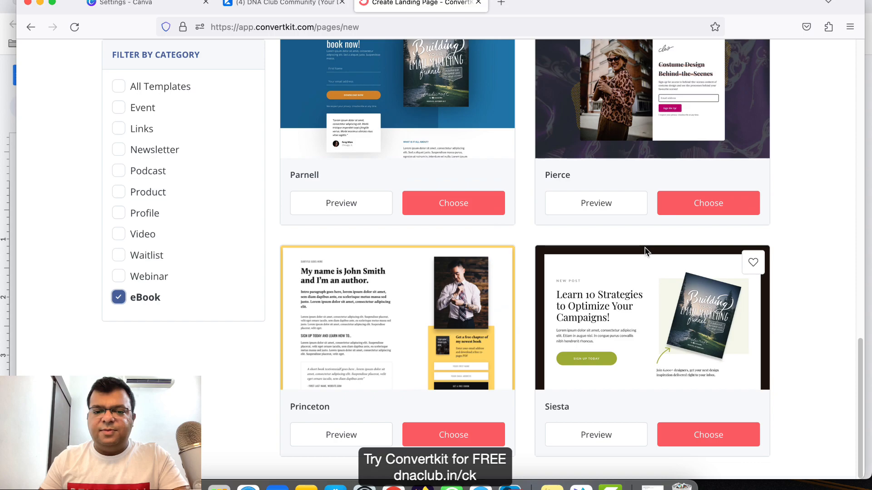
mouse_move(708, 435)
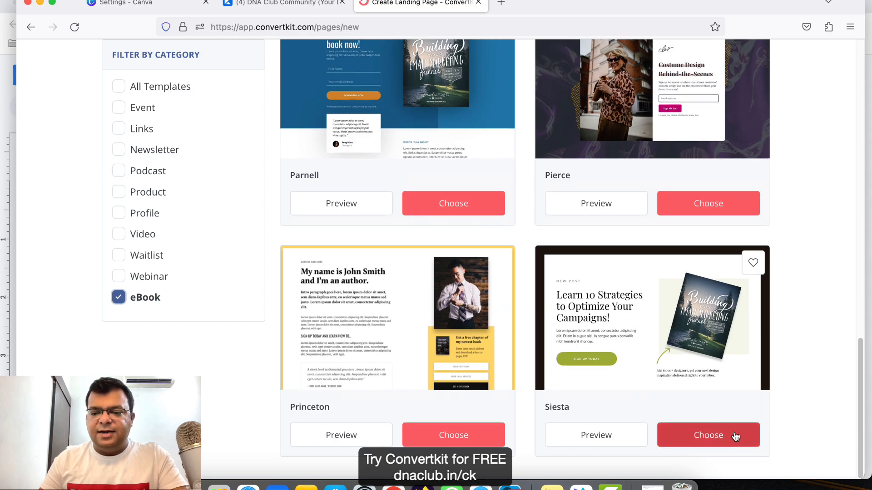
Step: Build the page from the Siesta template, relabel the top line FREE E-BOOK, and select the cover
click(707, 435)
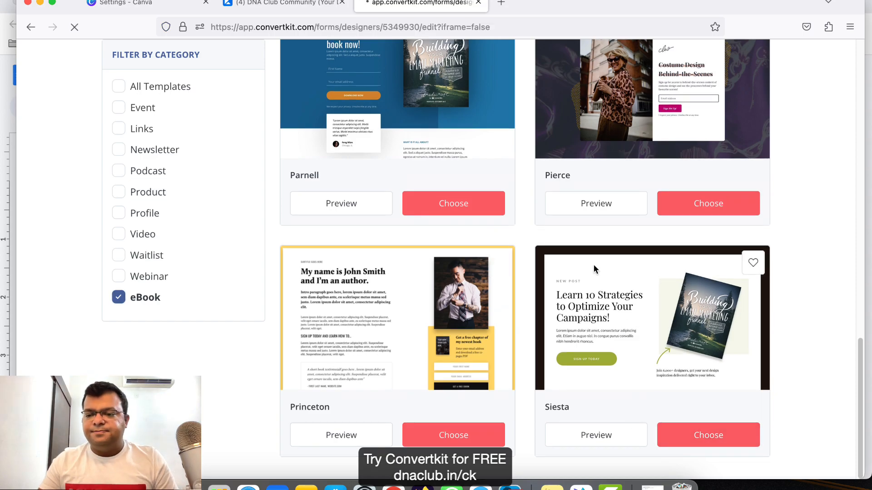
click(708, 435)
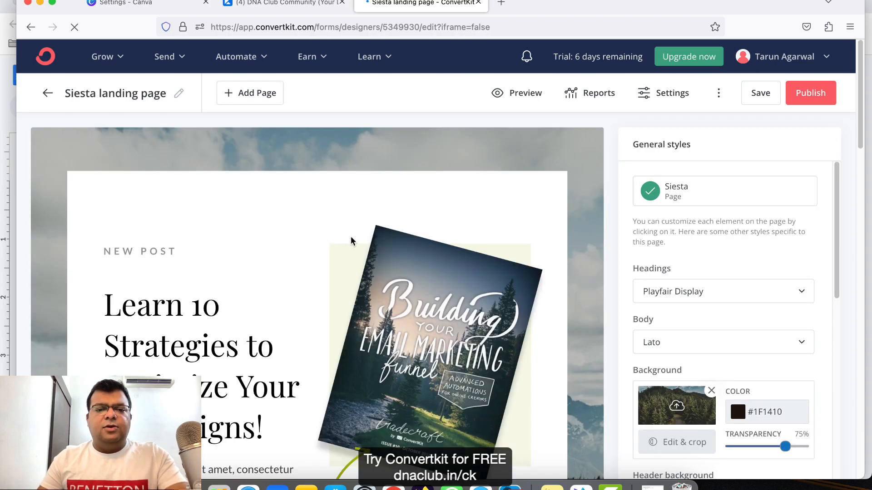
scroll(down, 3)
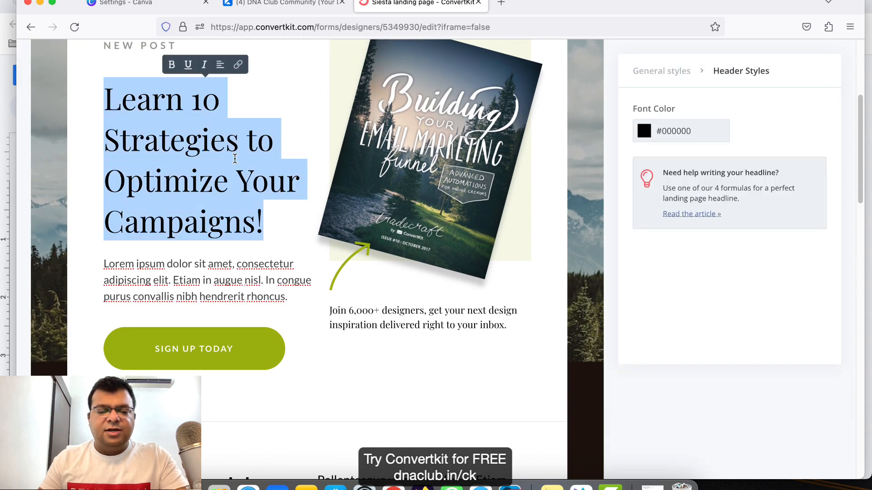
scroll(up, 3)
text(FREE E-BOOK)
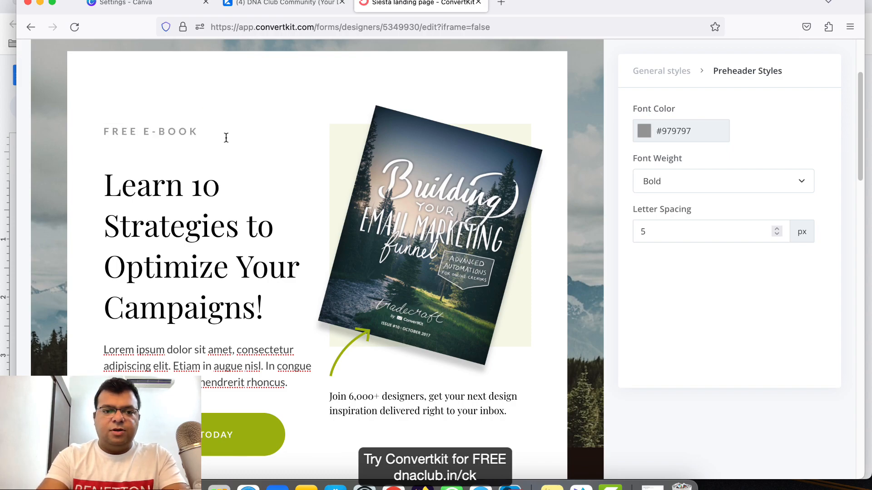
click(162, 185)
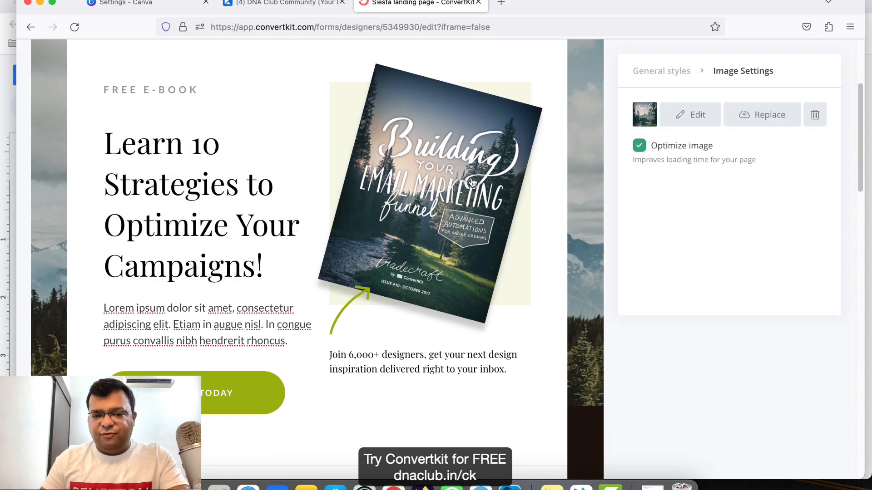
mouse_move(476, 181)
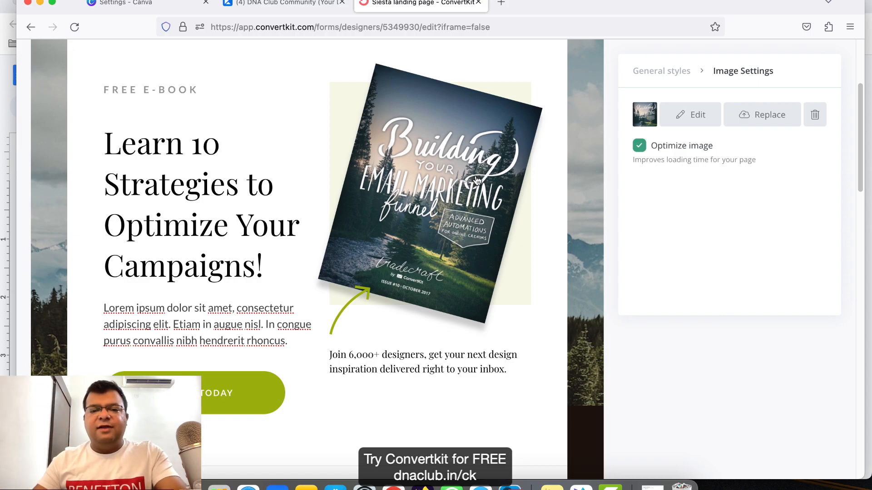
Step: Rename the SIGN UP TODAY button to DOWNLOAD
scroll(down, 3)
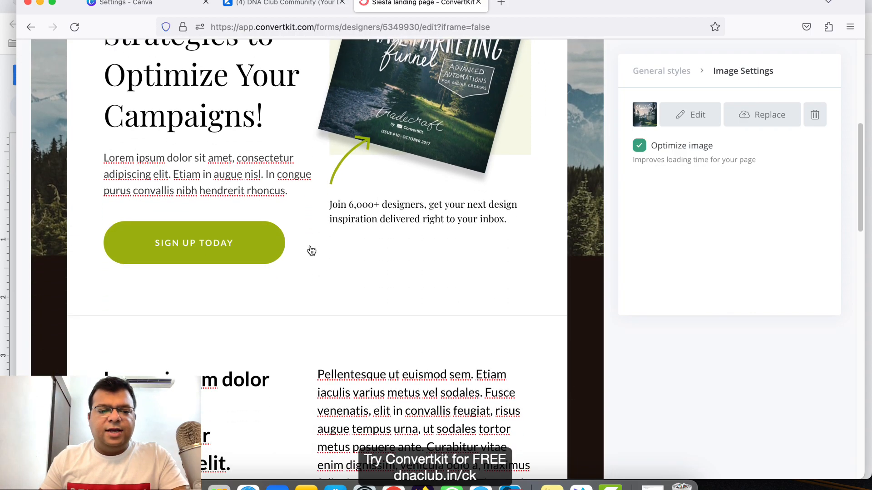
click(194, 242)
text(DOWNLOAD)
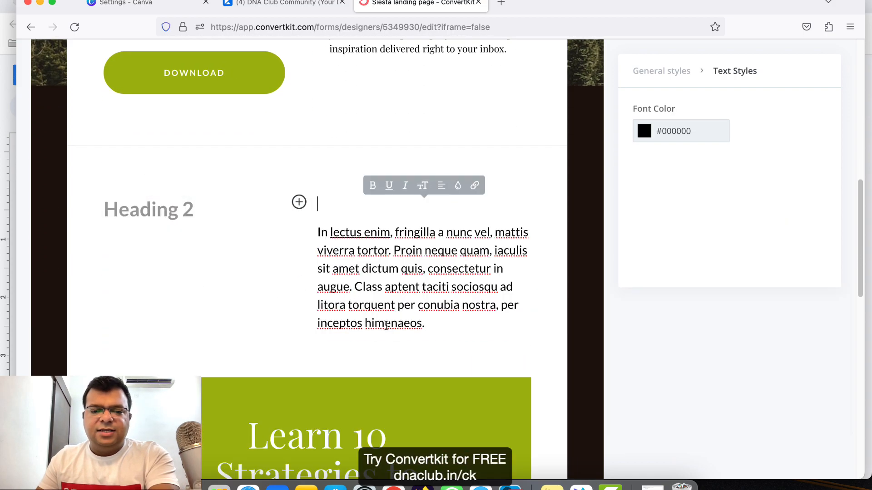
scroll(up, 3)
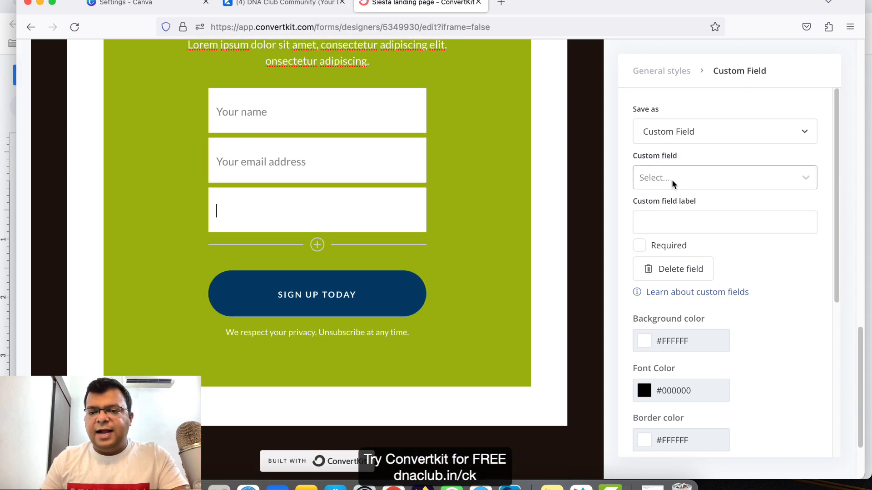
Step: Save the third field as the required Whatsapp Number custom field
click(723, 131)
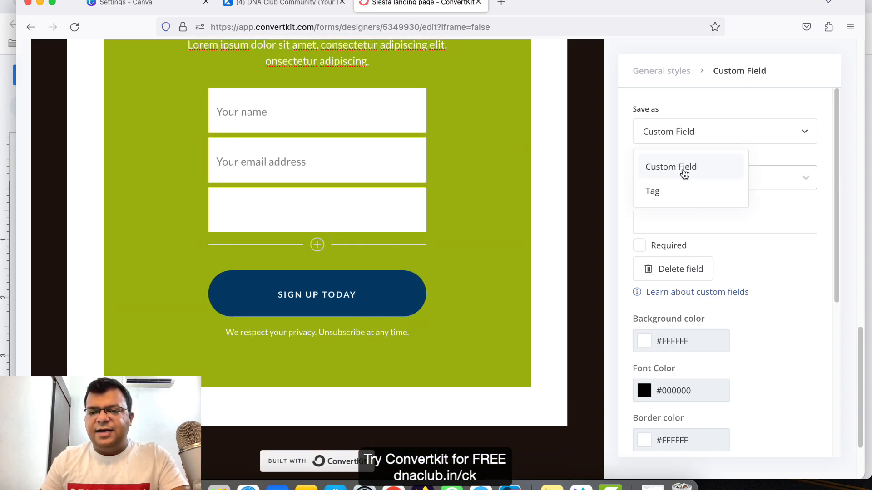
click(670, 167)
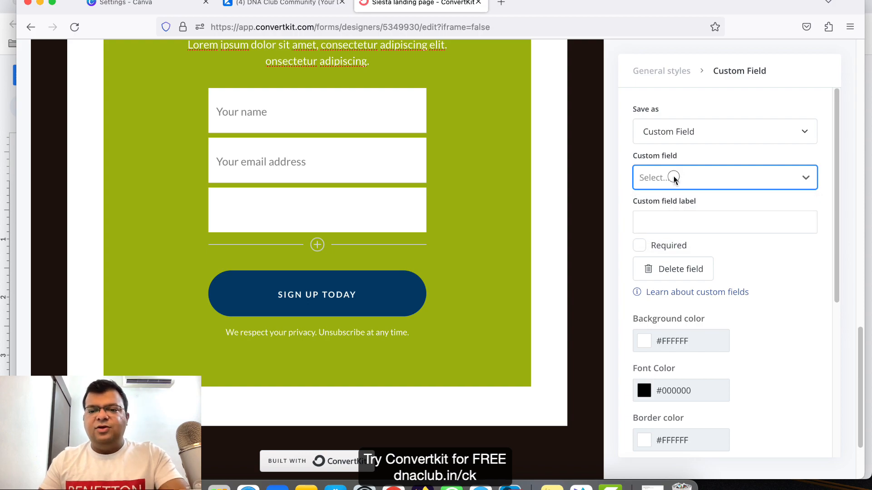
text(Whatsaoo)
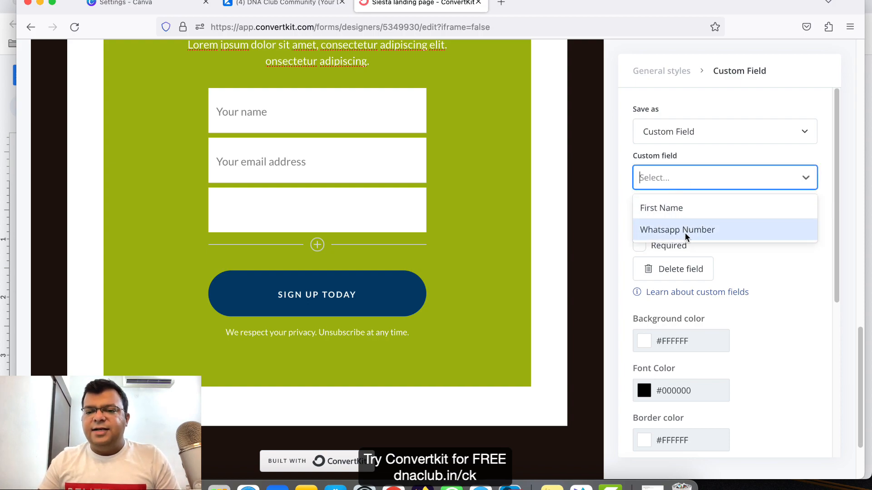
click(677, 230)
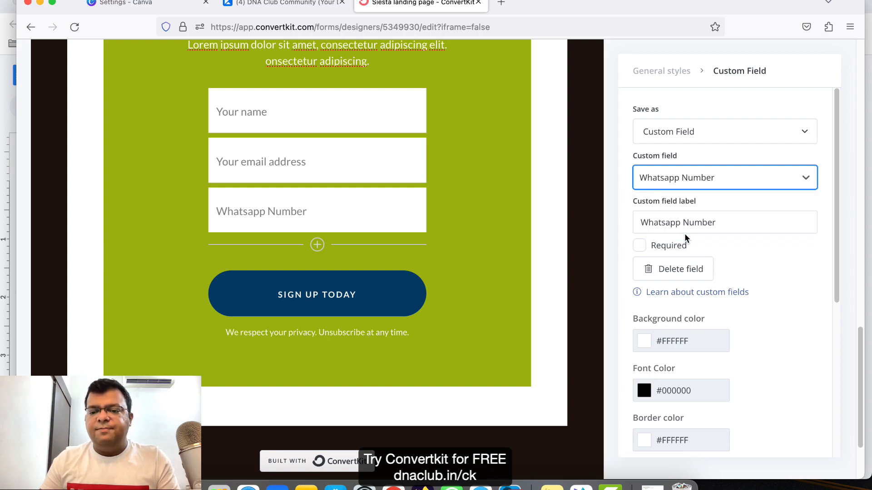
click(639, 245)
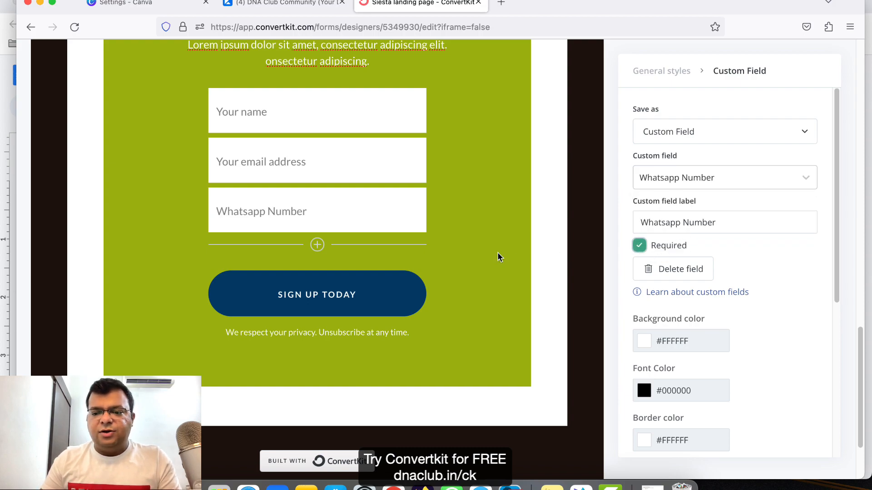
scroll(down, 3)
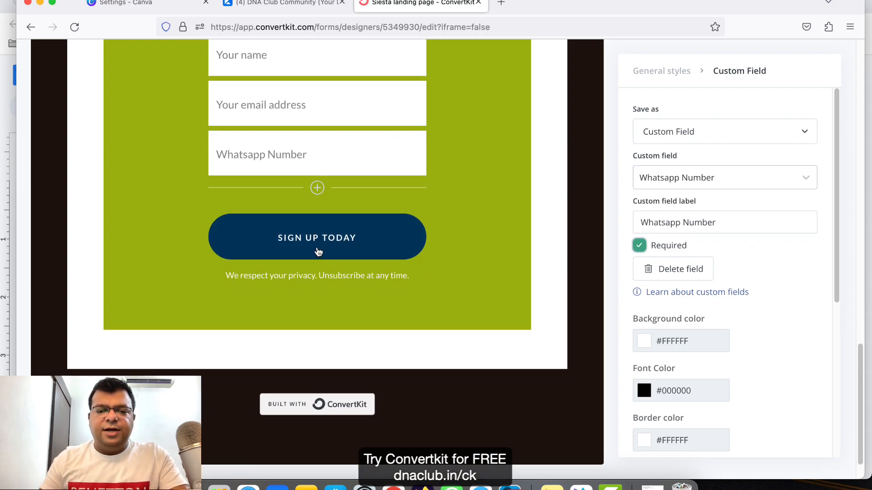
Step: Retype the lower button label to start with 'DOWNLOAD E' and save the landing page
click(317, 237)
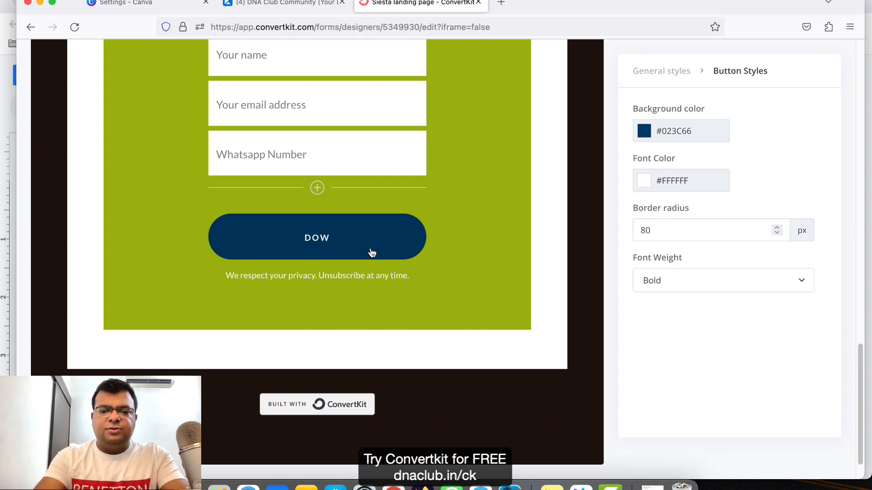
text(NLOAD E)
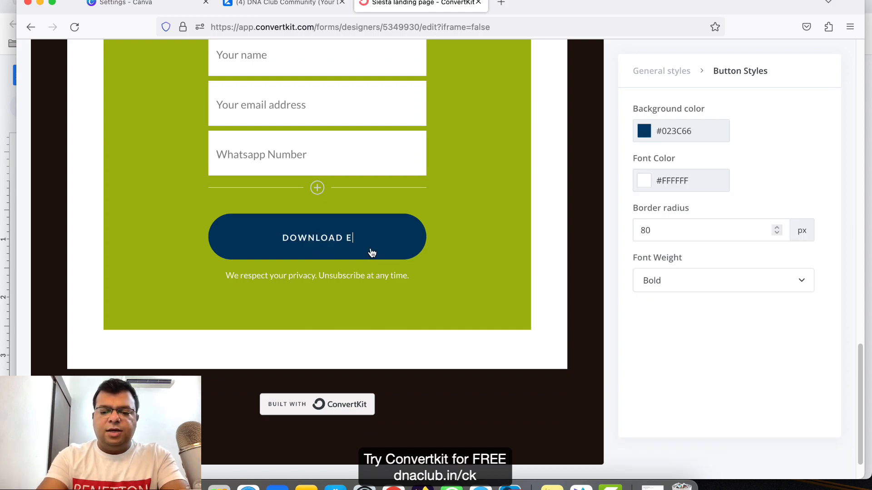
scroll(up, 3)
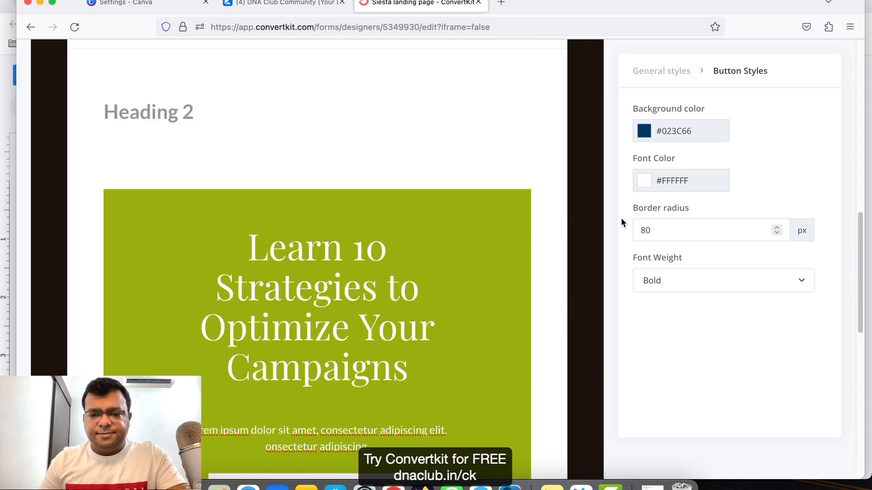
scroll(up, 3)
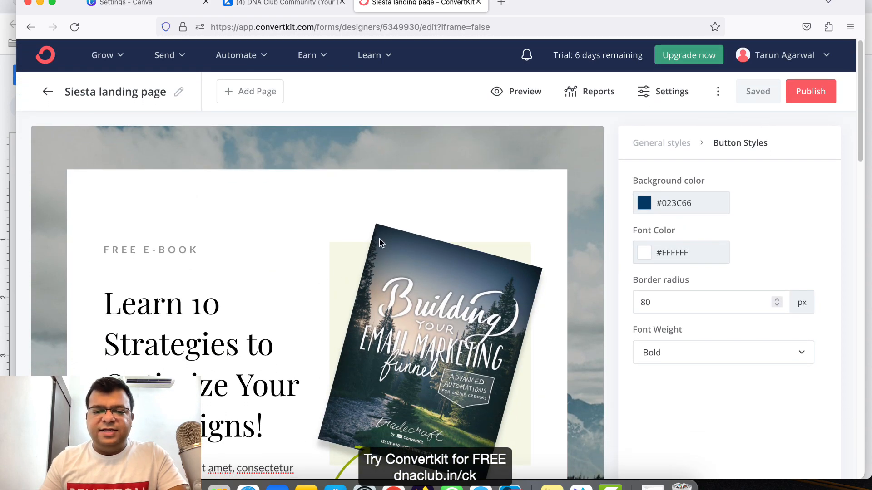
click(758, 91)
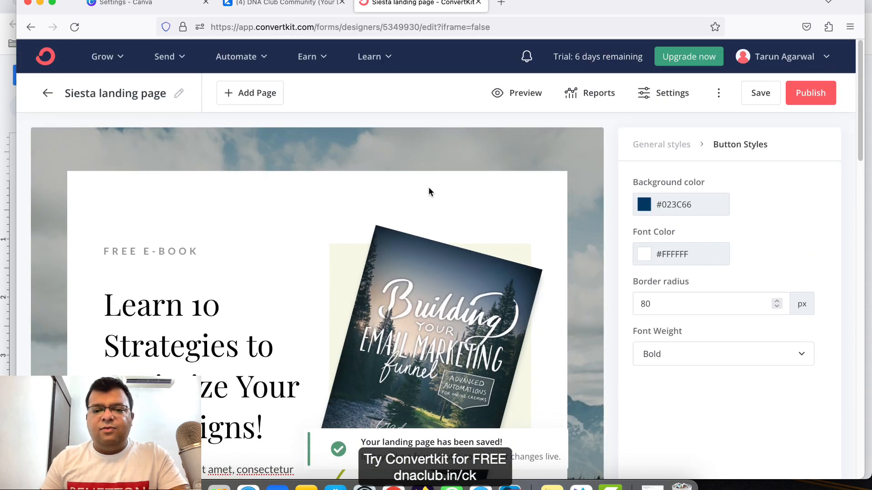
mouse_move(483, 246)
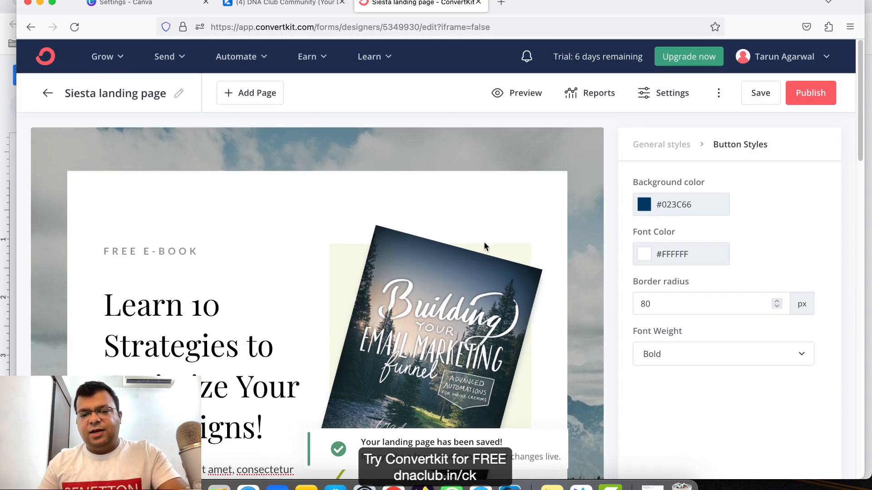
scroll(down, 3)
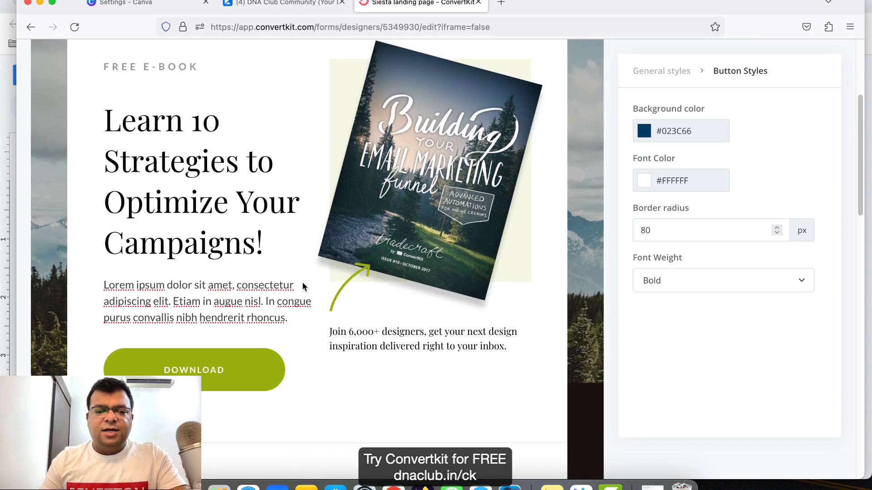
mouse_move(273, 376)
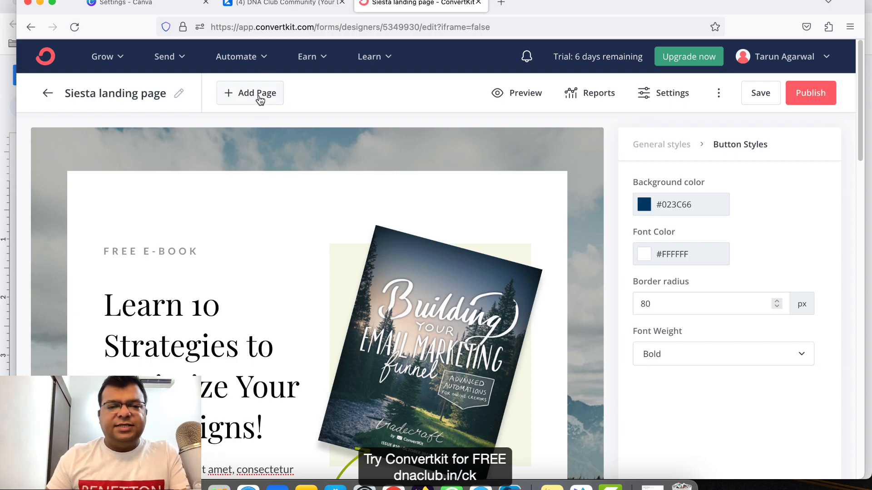
Step: Add a Thank You page and change its WELCOME label to DOWNLOAD
click(249, 93)
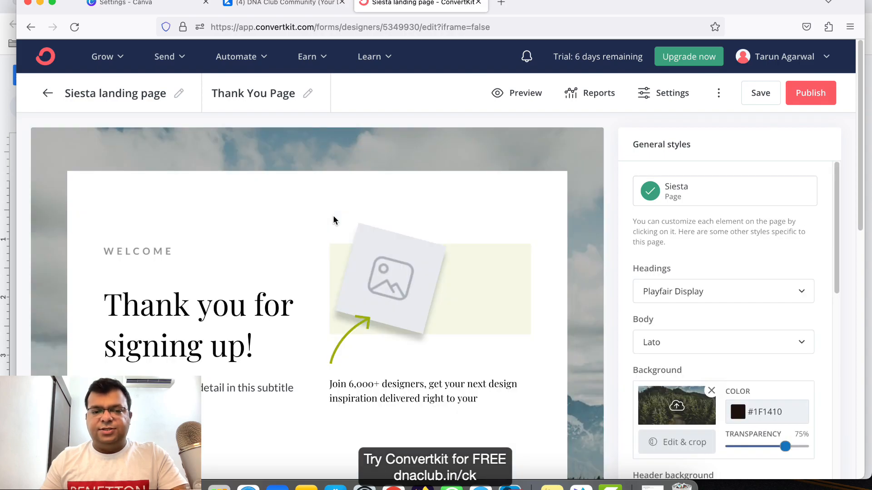
scroll(down, 3)
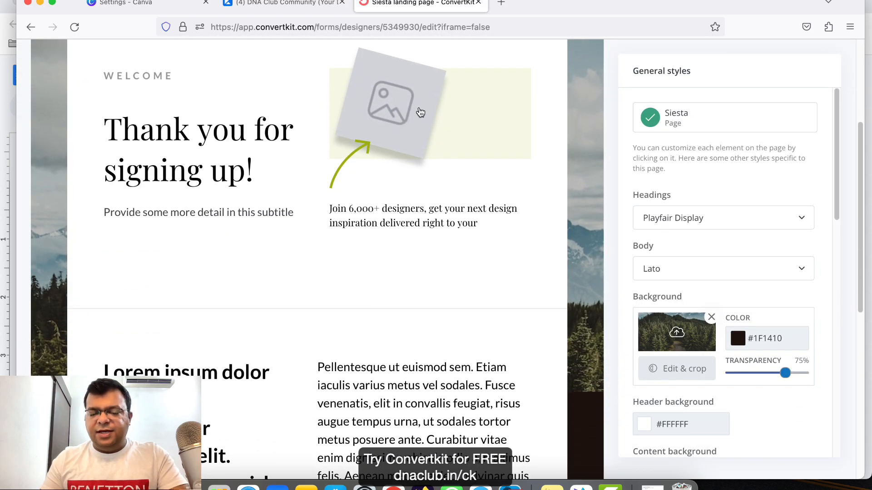
scroll(down, 3)
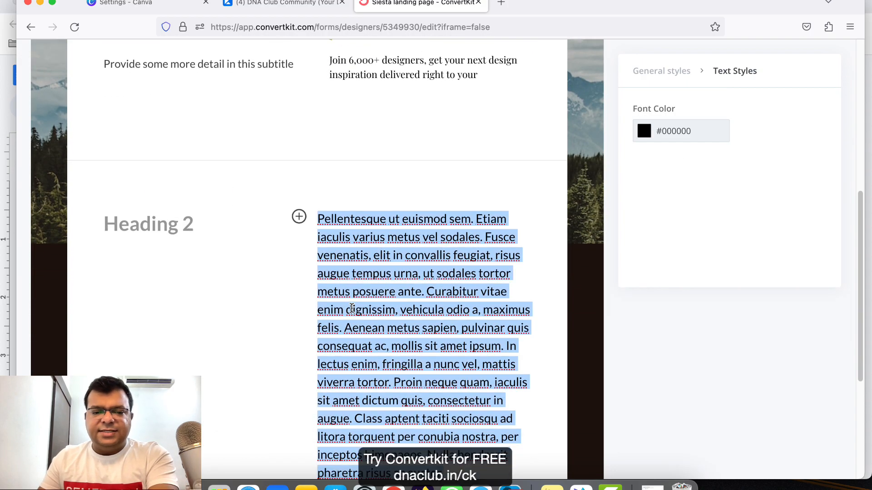
scroll(up, 3)
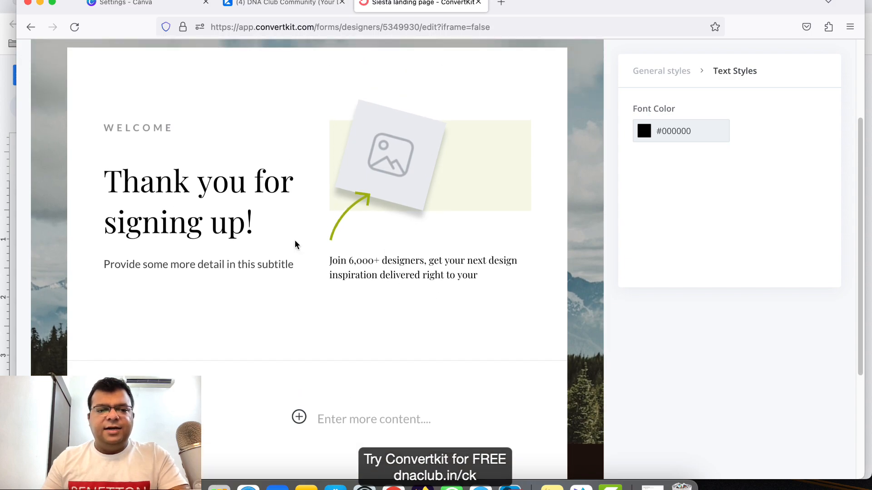
click(137, 128)
text(DOWNLOAD)
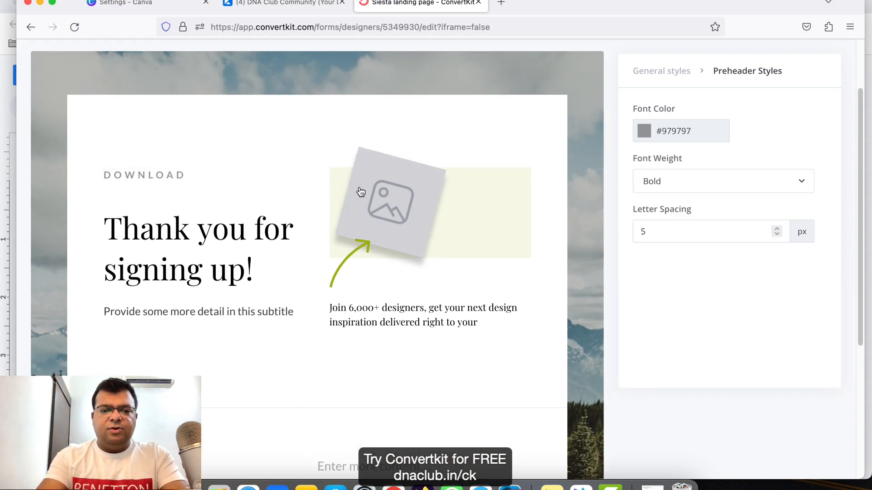
Step: Replace the subtitle with 'Click link below and download the e-book.'
click(199, 311)
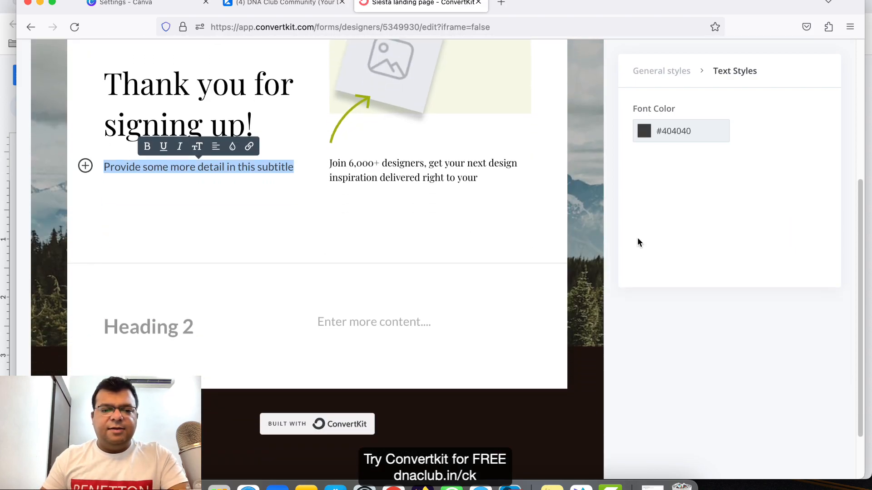
text(Click button)
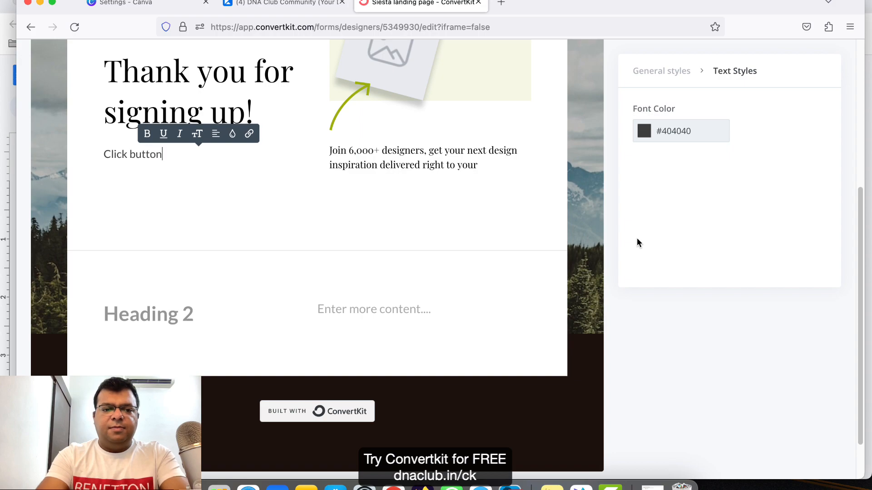
text(b)
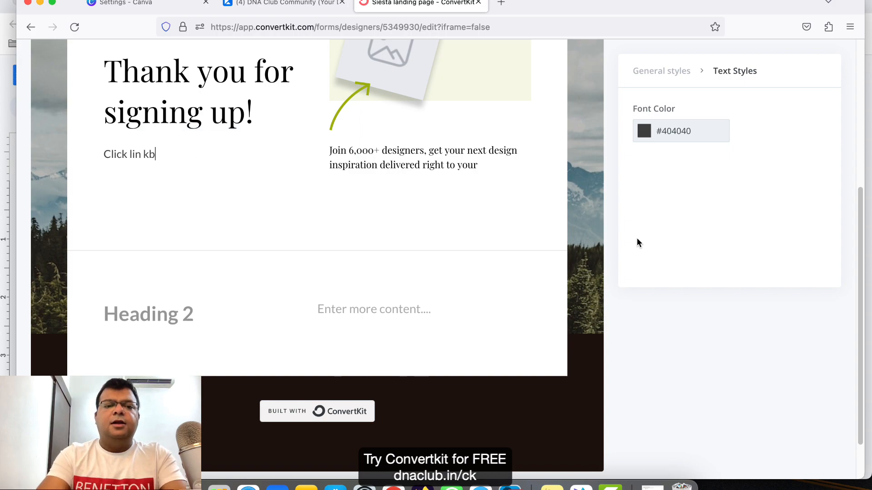
text(ink below)
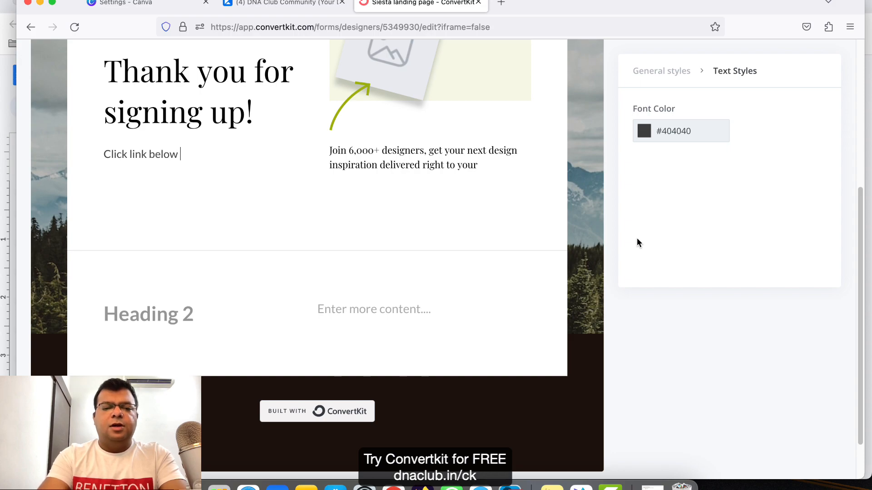
text(and download the)
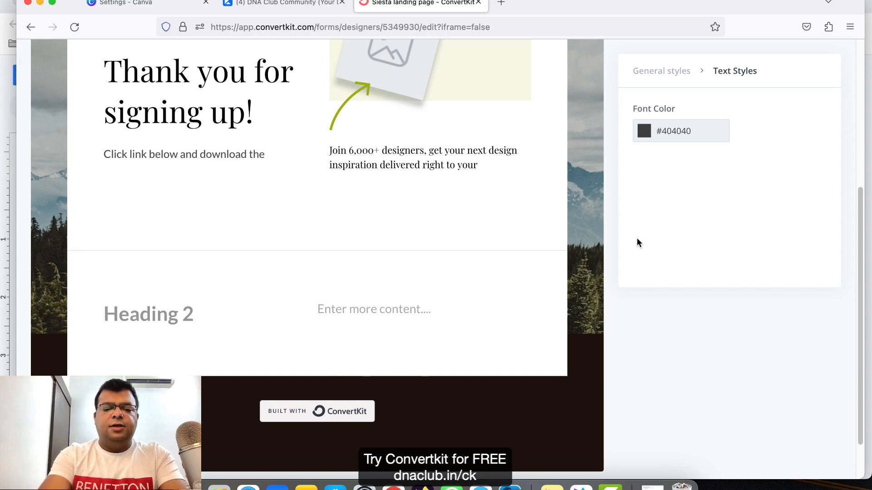
text(e-book.)
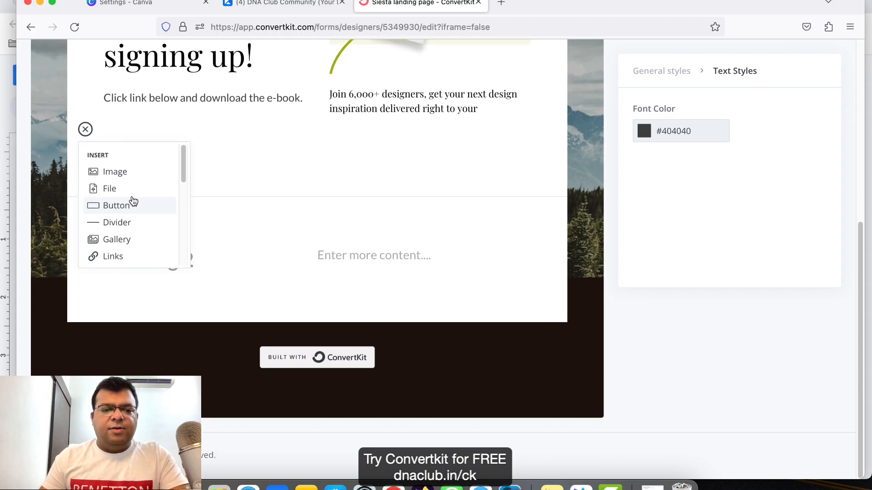
mouse_move(110, 188)
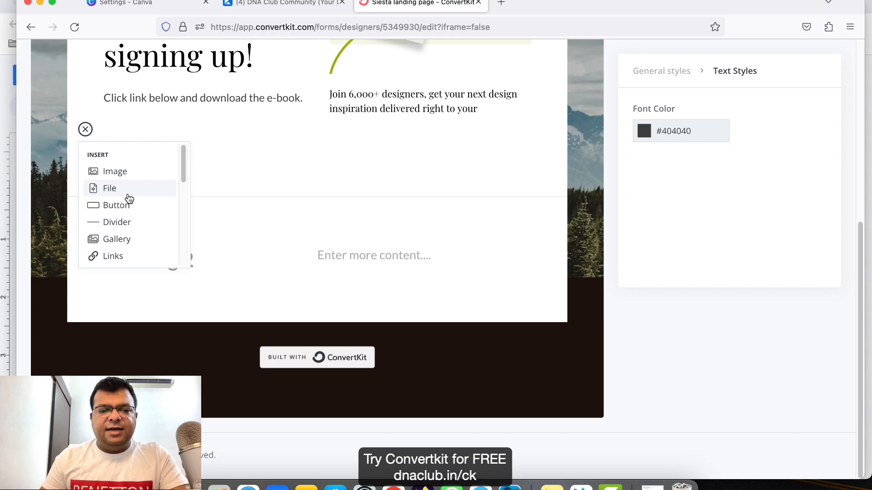
mouse_move(117, 205)
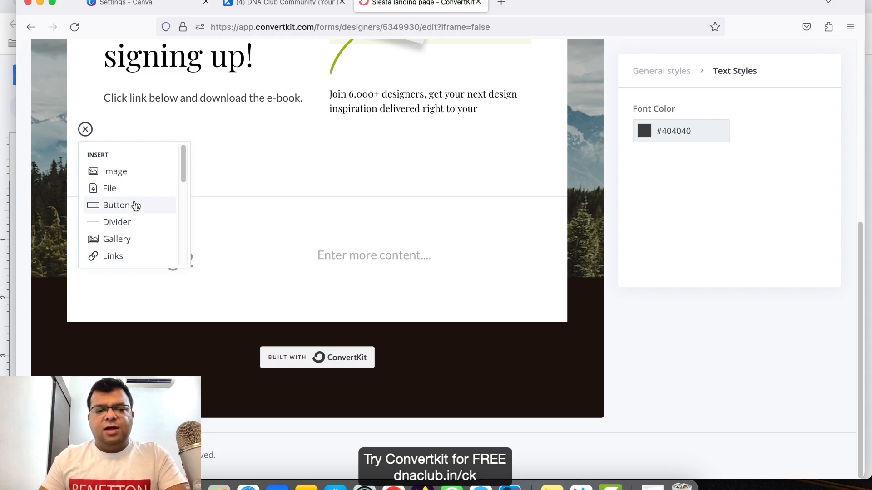
click(116, 205)
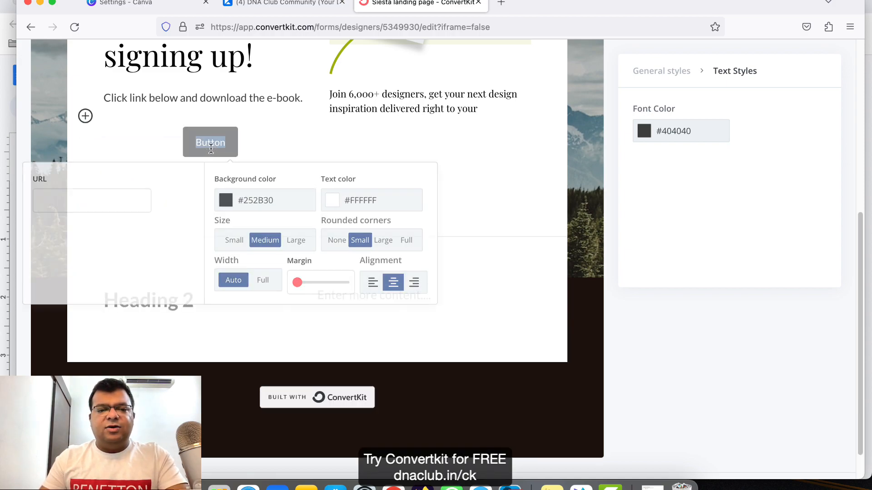
click(91, 201)
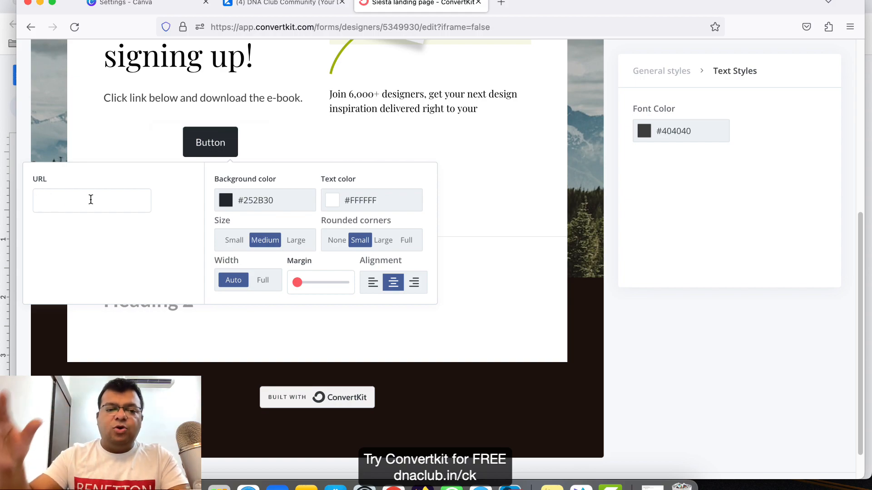
click(92, 201)
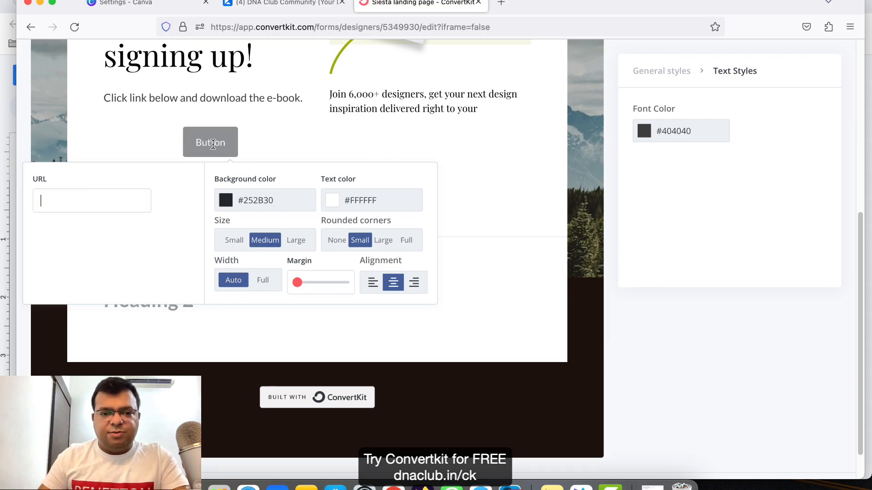
double_click(210, 142)
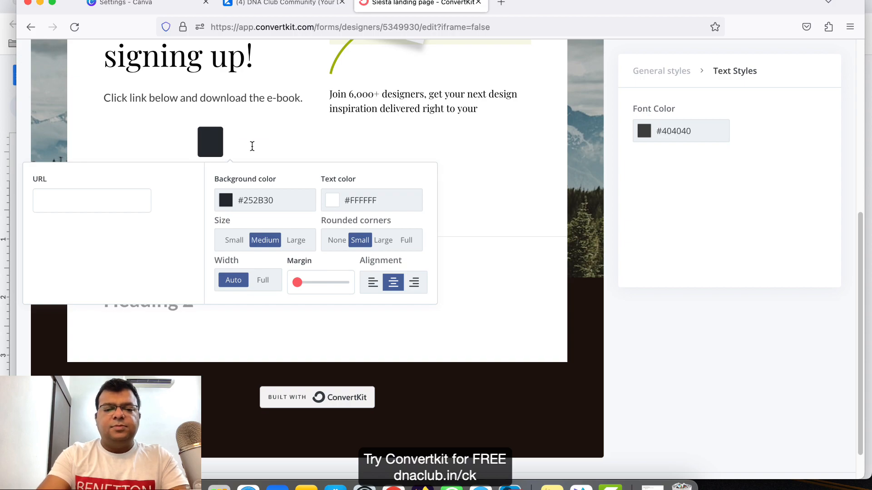
click(219, 152)
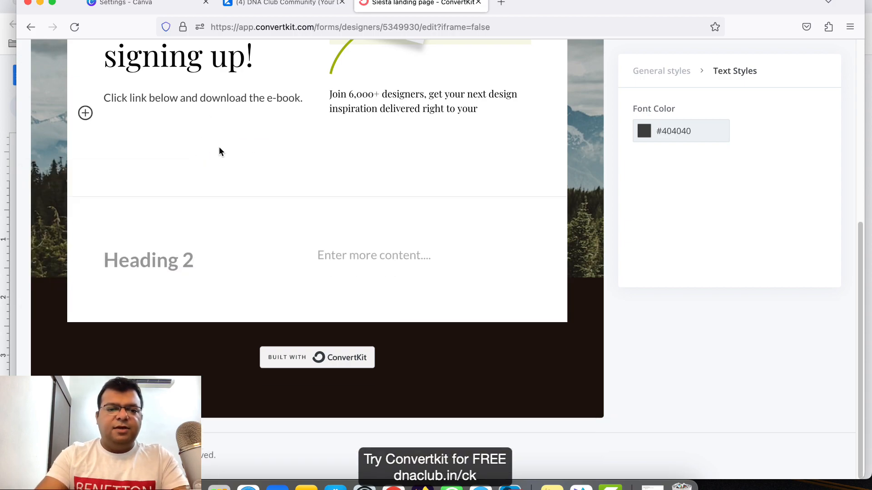
Step: Insert the screenshot as a file download link below the download instruction
click(85, 113)
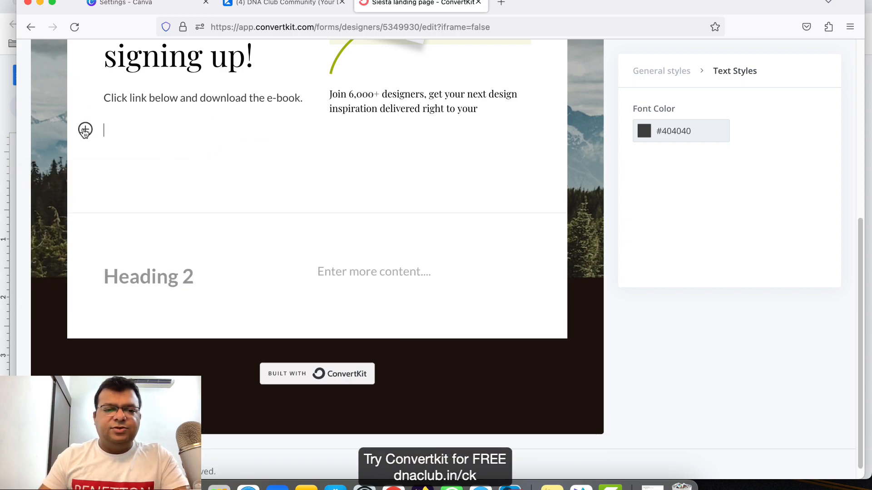
click(84, 131)
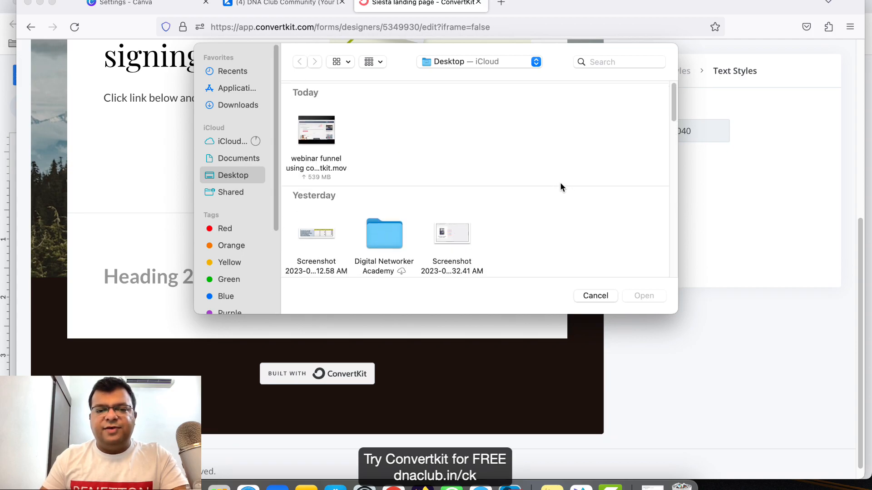
scroll(down, 3)
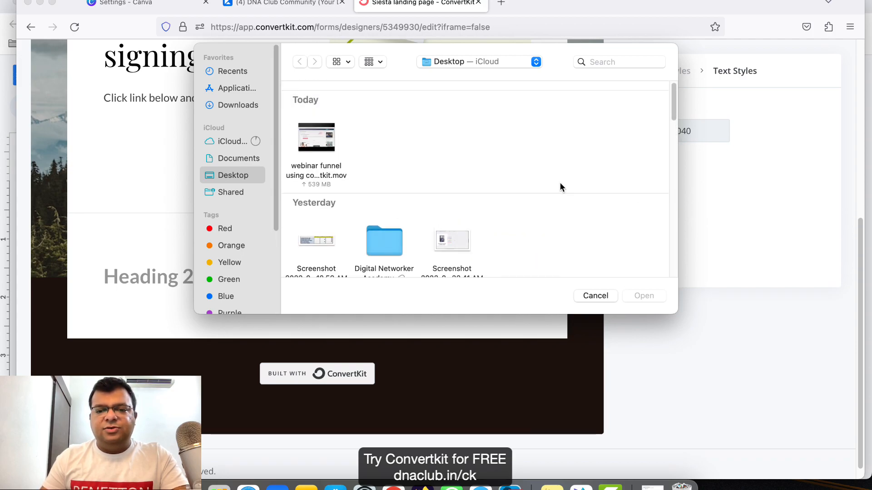
scroll(down, 3)
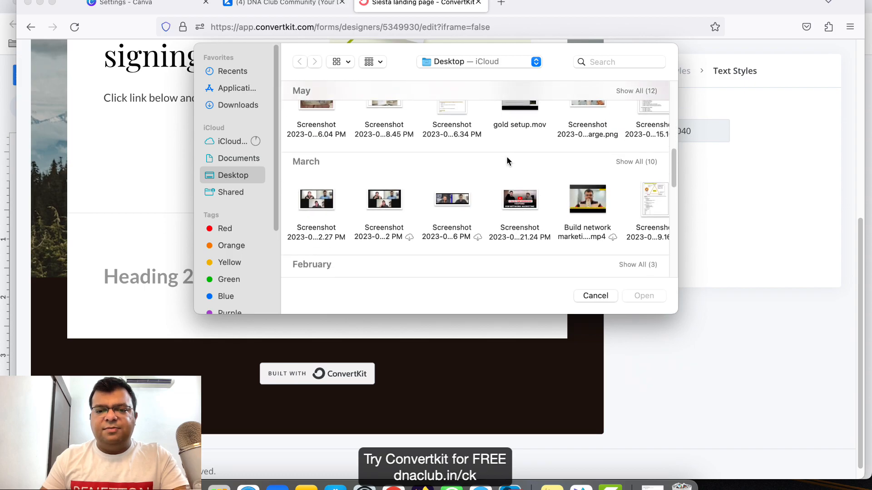
scroll(up, 3)
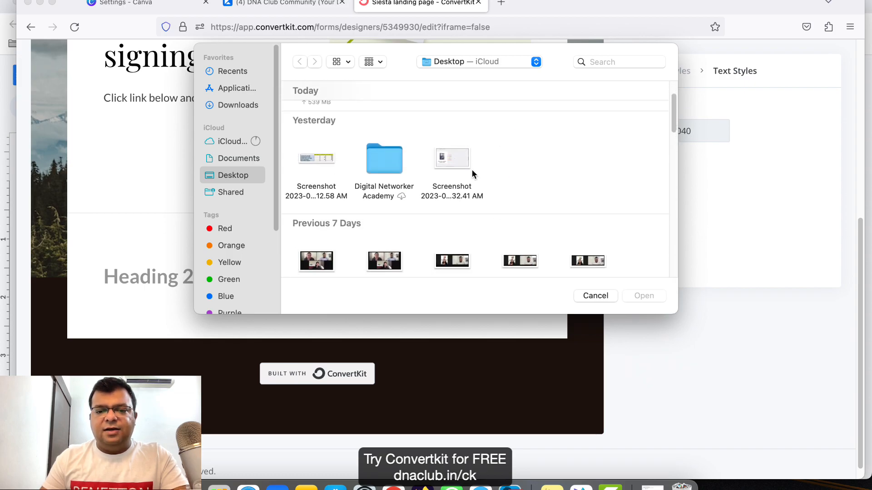
click(595, 295)
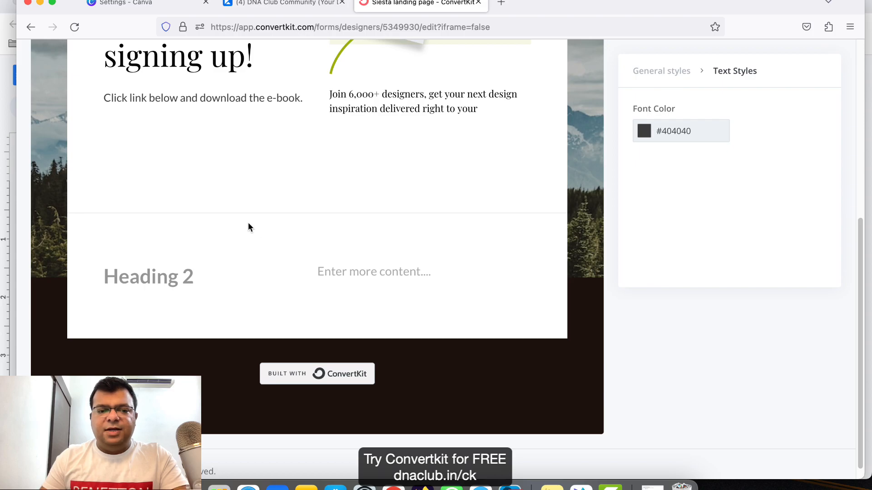
mouse_move(301, 236)
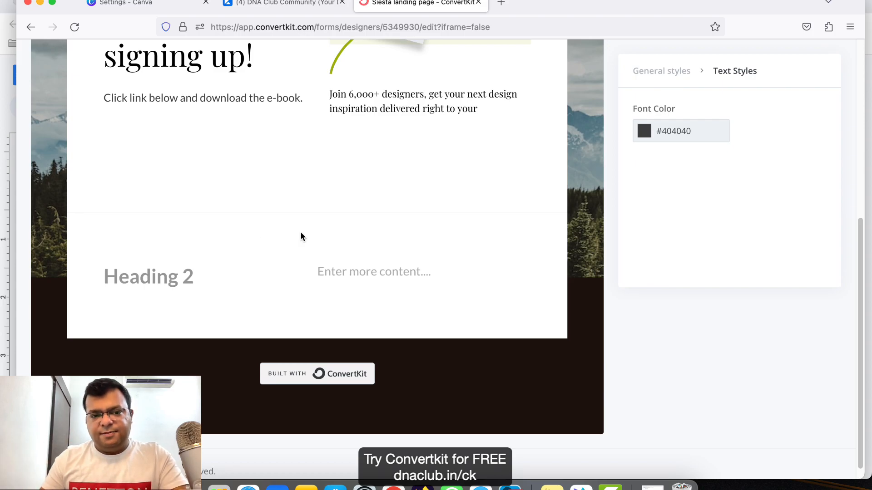
scroll(up, 3)
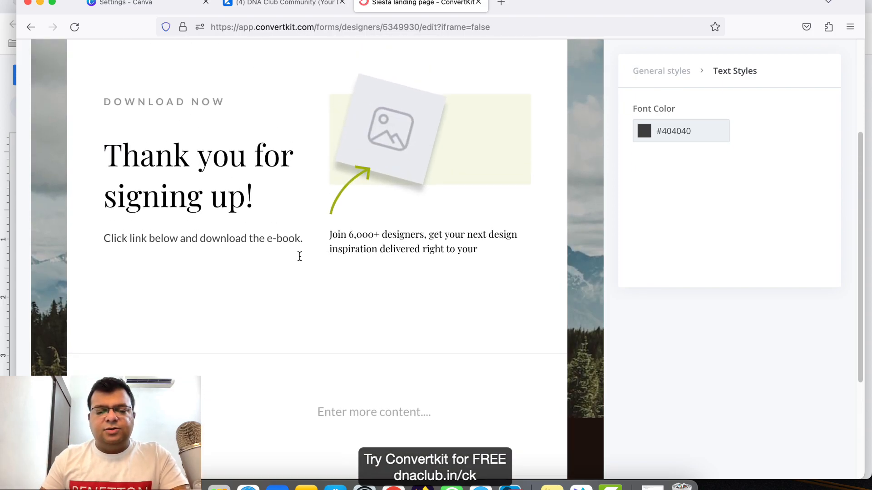
scroll(down, 3)
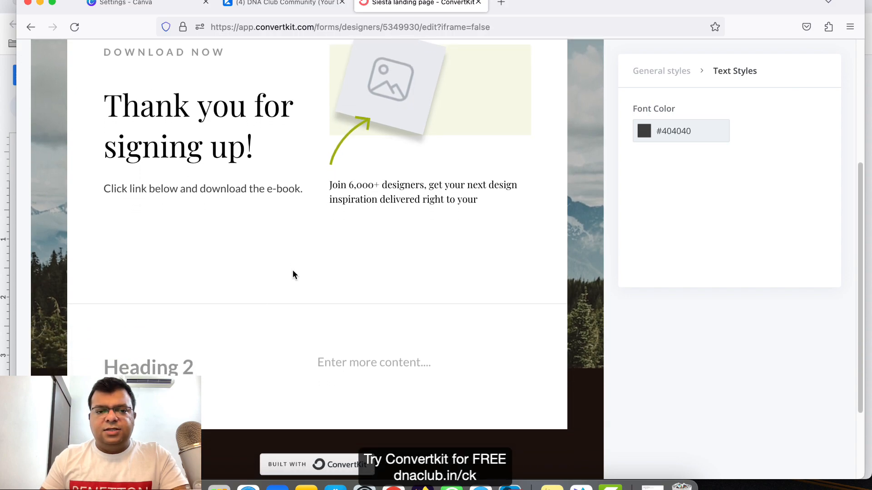
mouse_move(277, 240)
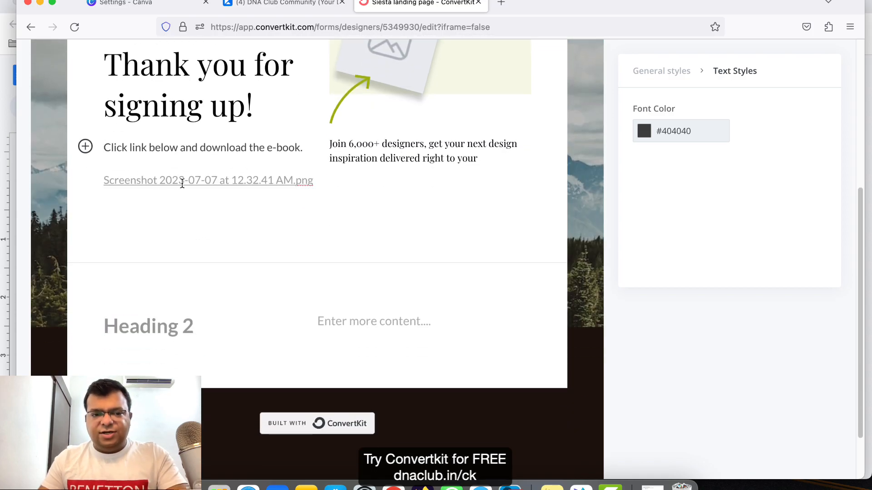
scroll(down, 3)
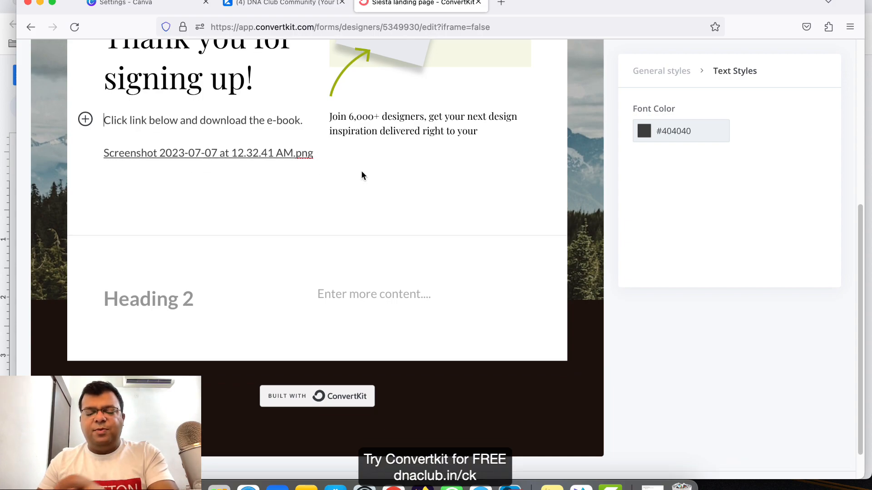
Step: Scroll back to the top of the Thank You page editor to save it
scroll(down, 3)
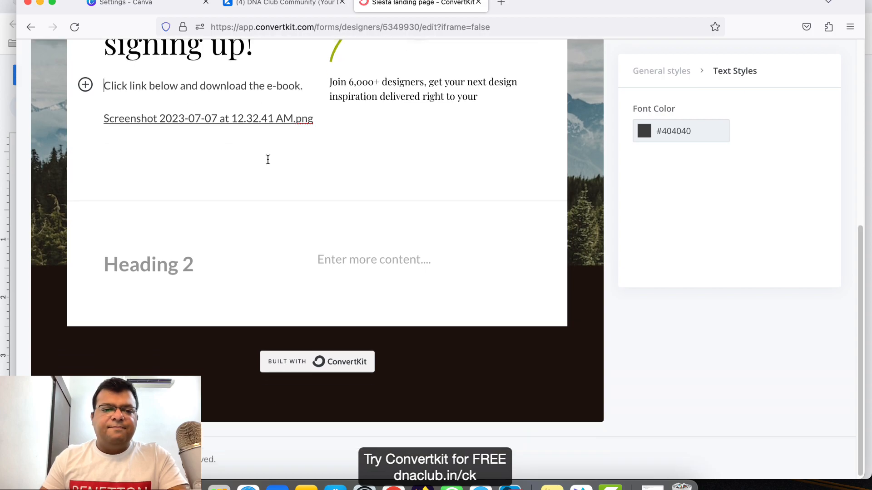
scroll(up, 3)
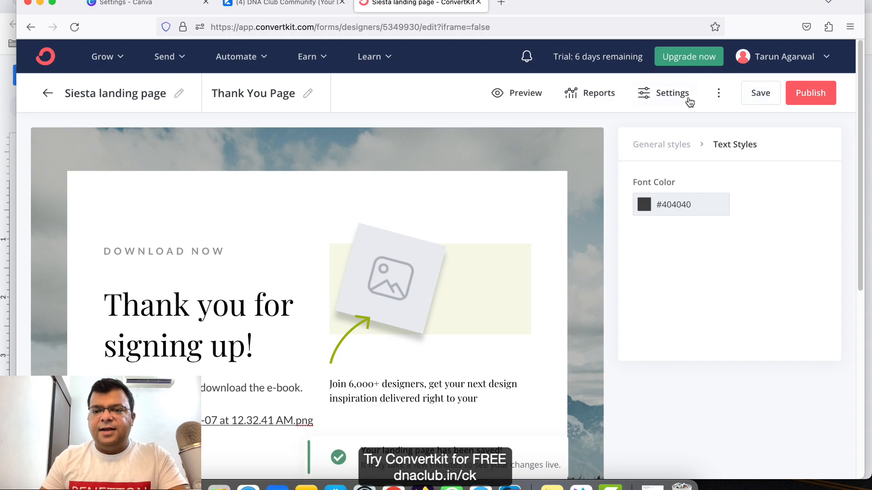
Step: Redirect subscribers to the Thank You page, keep the incentive email off, and save settings
click(672, 93)
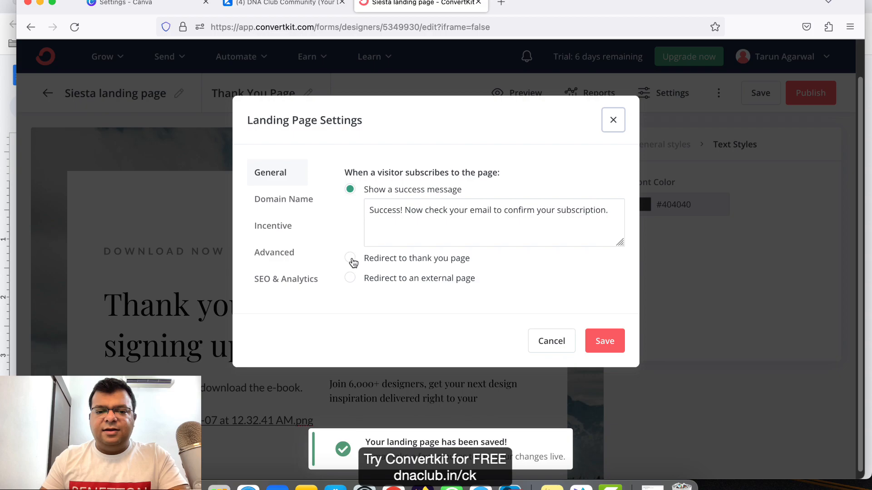
click(350, 258)
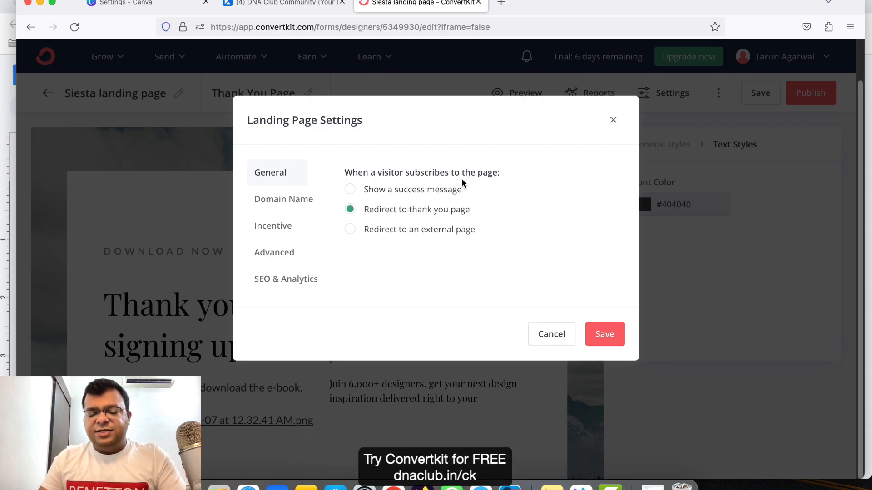
mouse_move(406, 226)
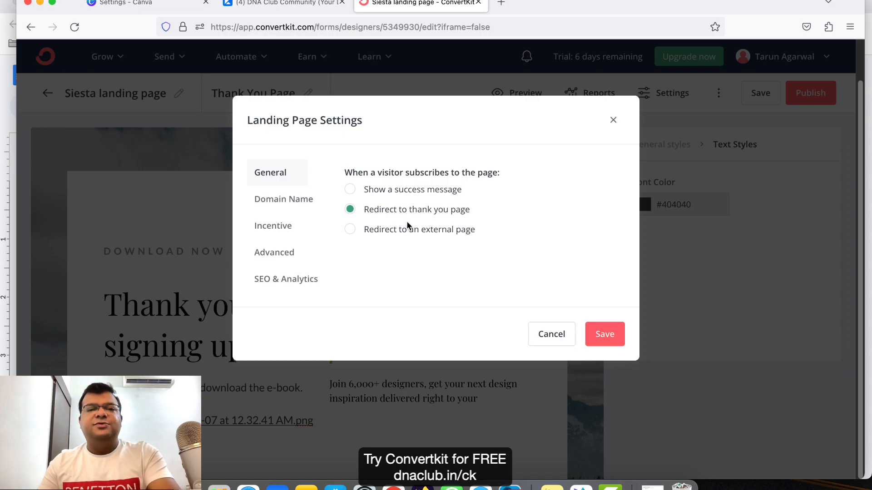
mouse_move(273, 226)
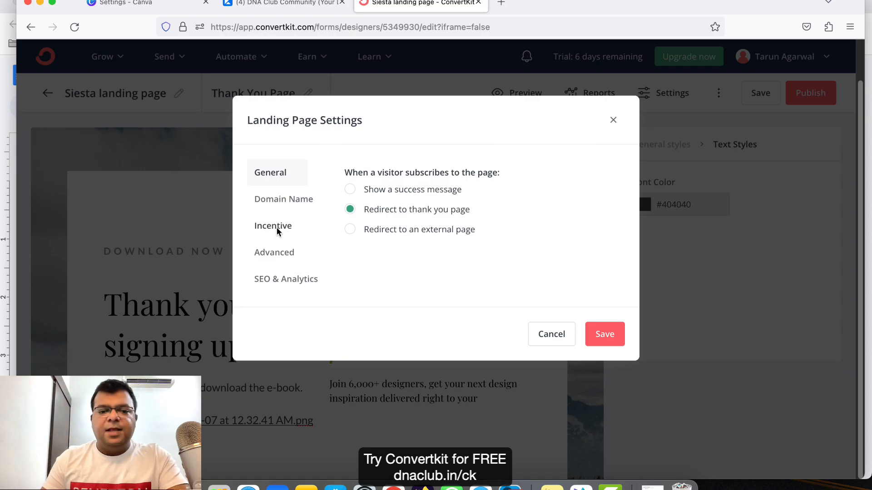
click(273, 225)
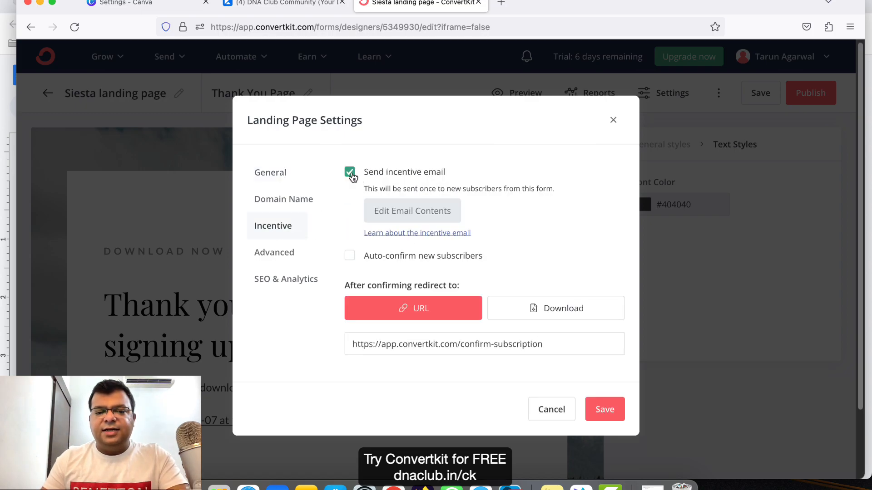
click(349, 172)
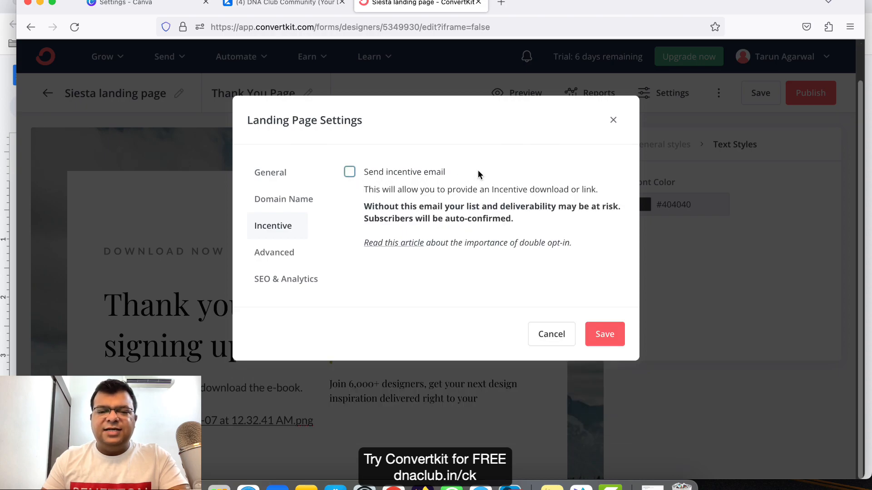
mouse_move(377, 238)
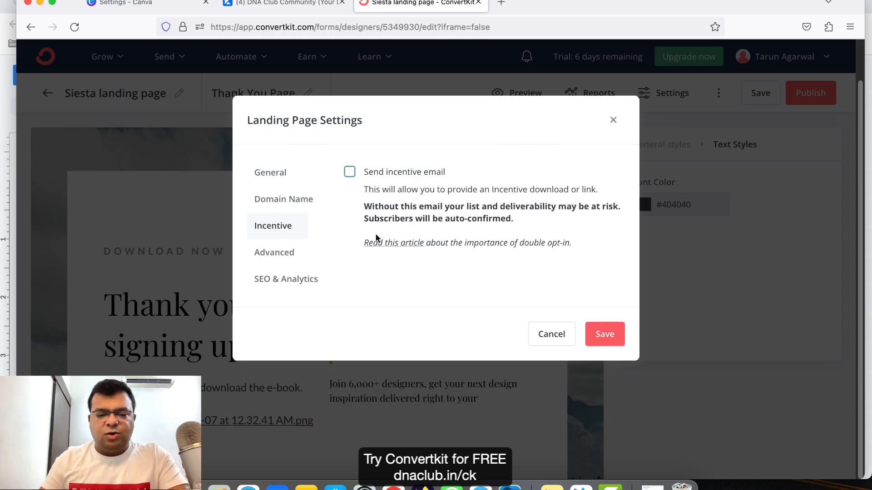
click(274, 251)
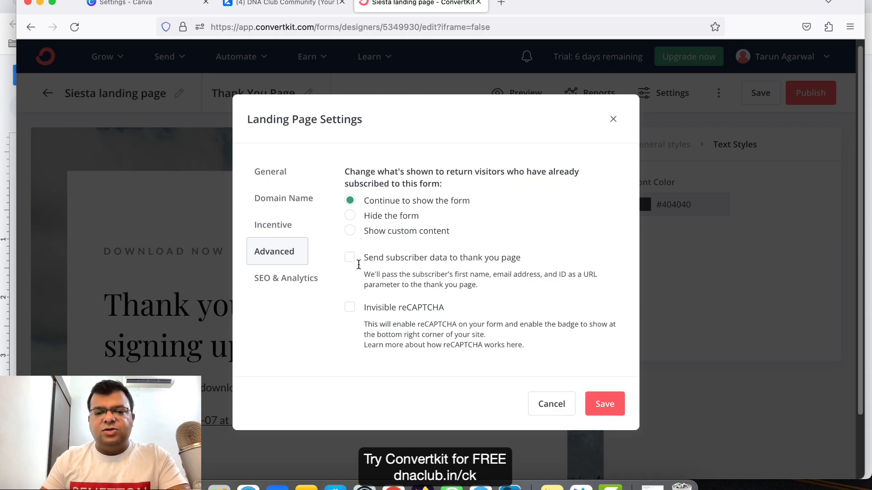
click(349, 257)
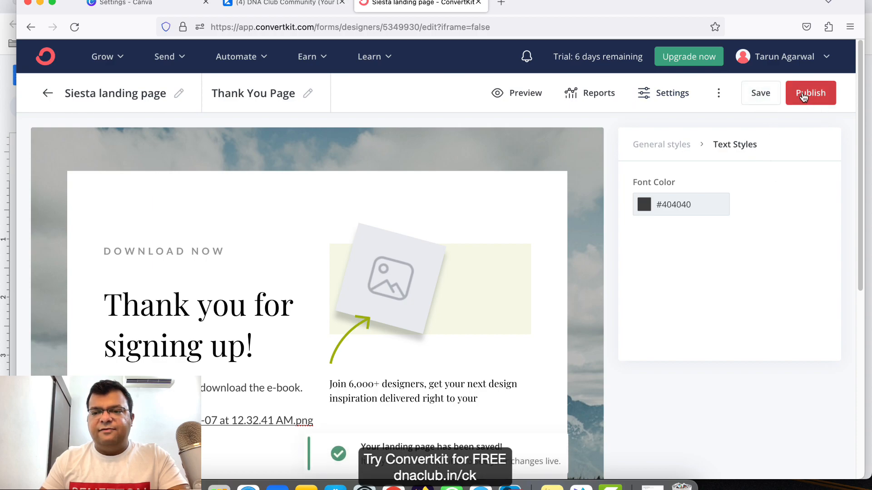
Step: Publish the Siesta landing page
click(810, 93)
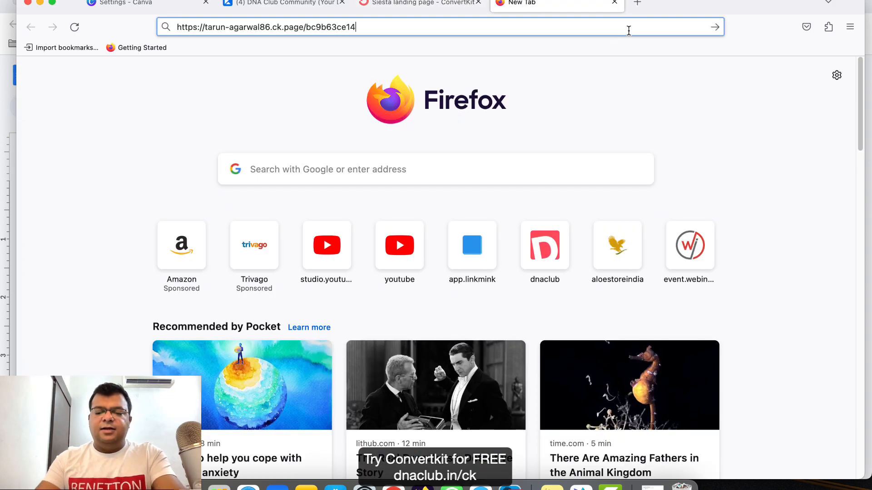
Step: Submit the live landing page form as Tarun, with a tarunk email and a 99997… WhatsApp number
key(Return)
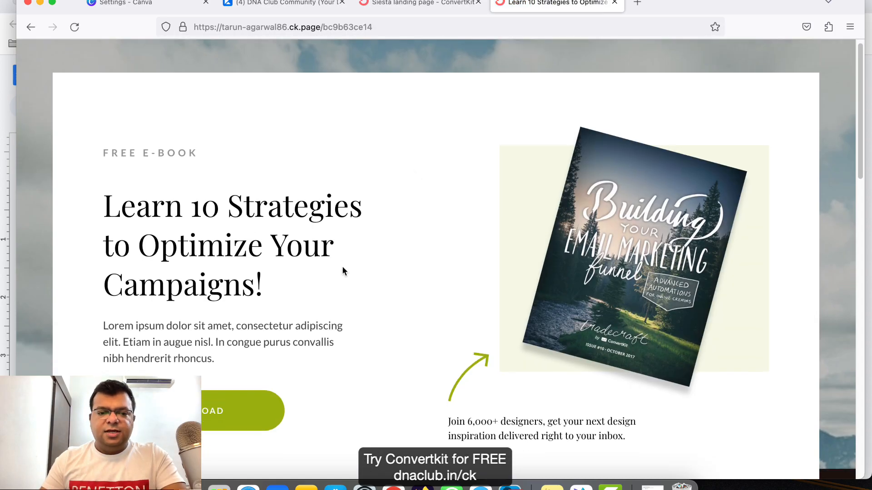
scroll(down, 3)
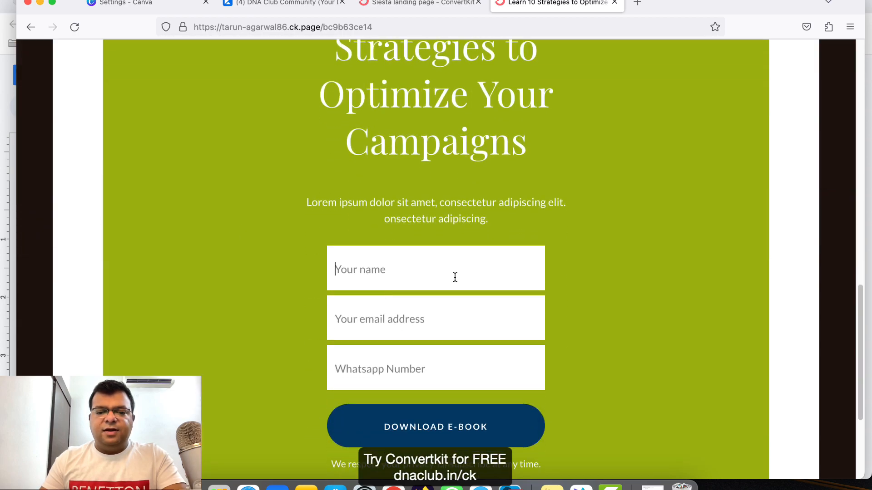
text(Tarun)
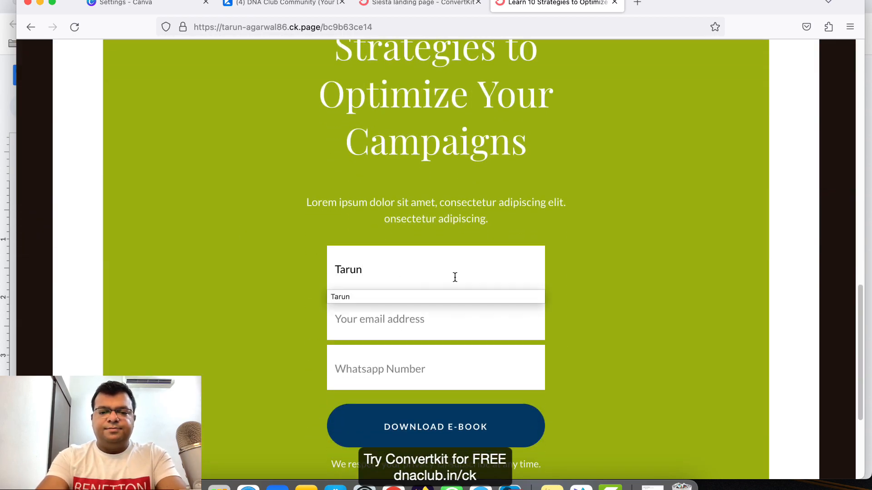
text(tarunk)
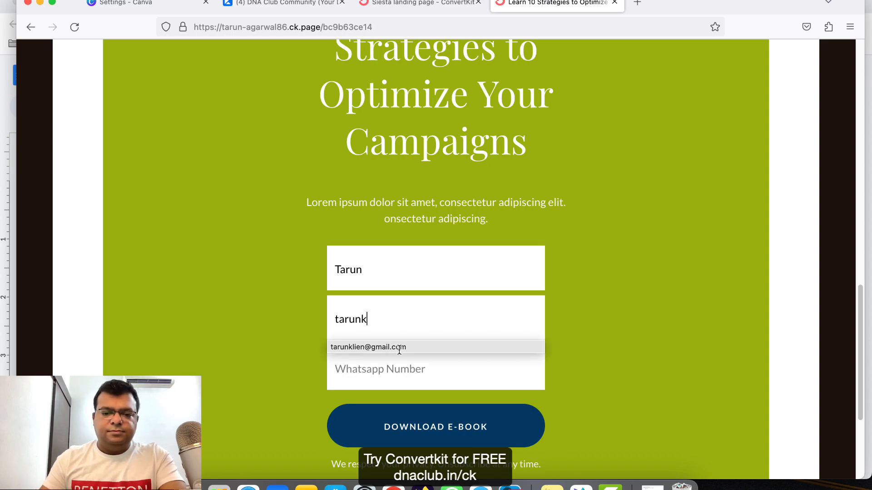
click(368, 347)
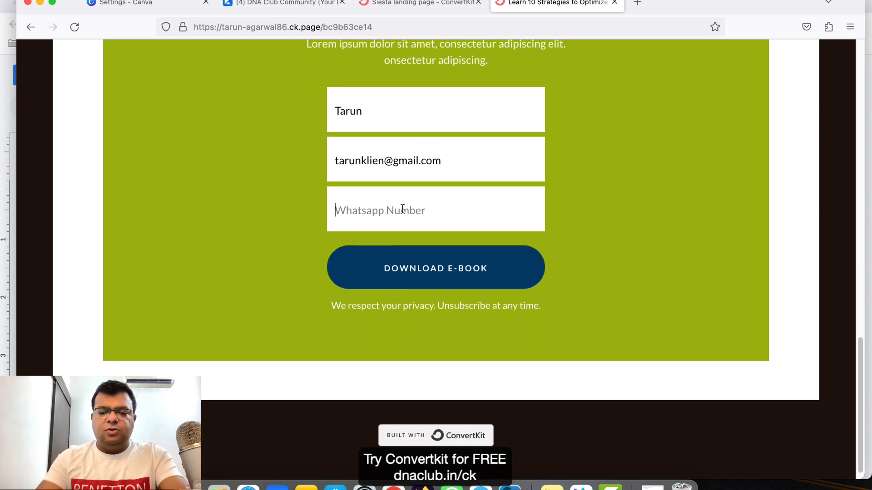
text(99997)
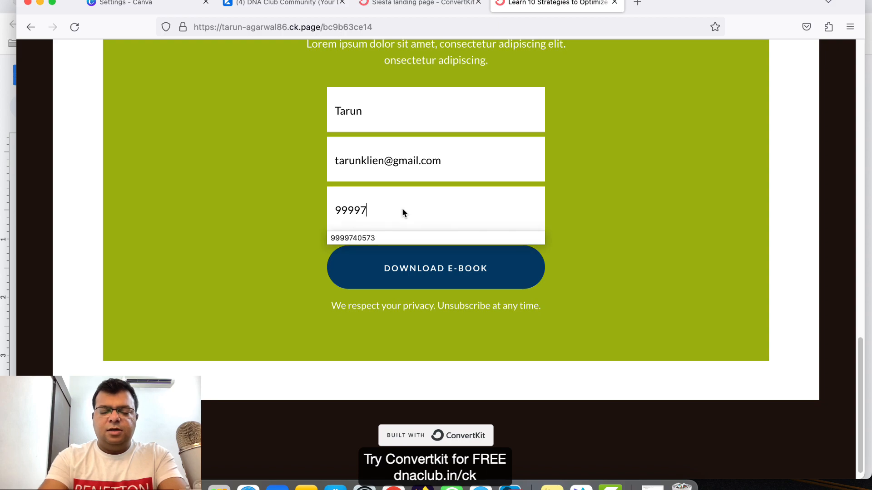
click(353, 238)
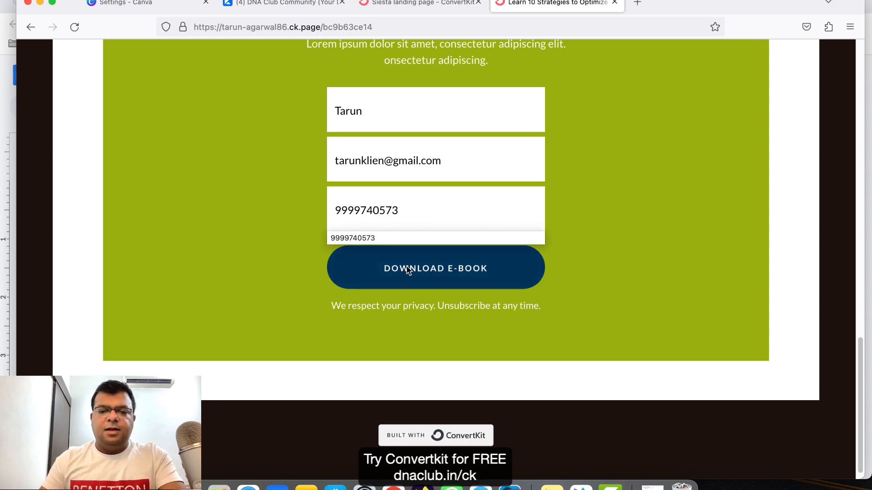
click(436, 267)
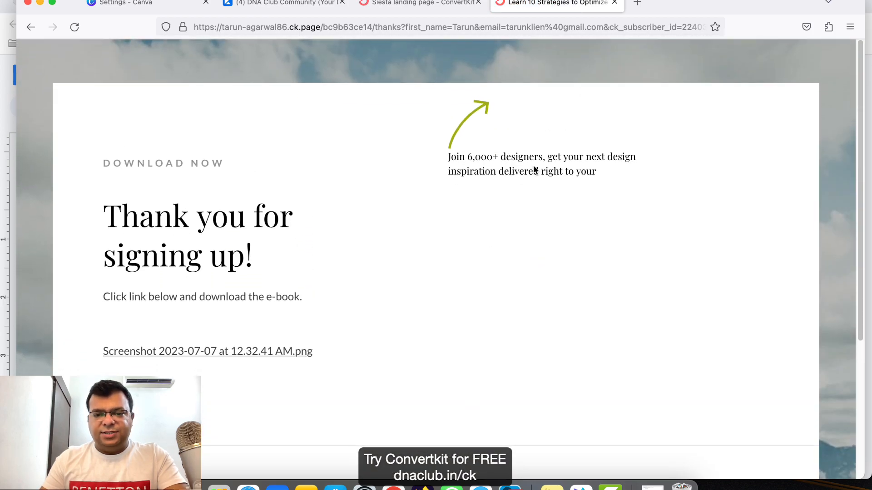
scroll(down, 3)
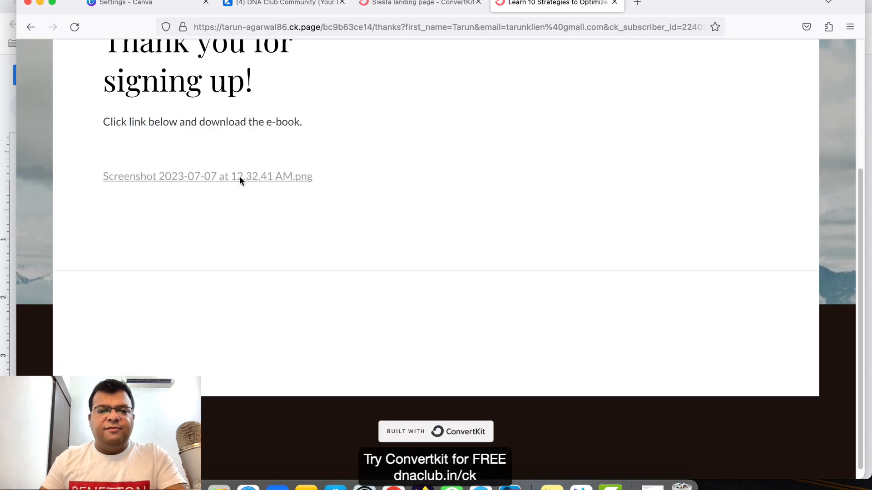
click(207, 176)
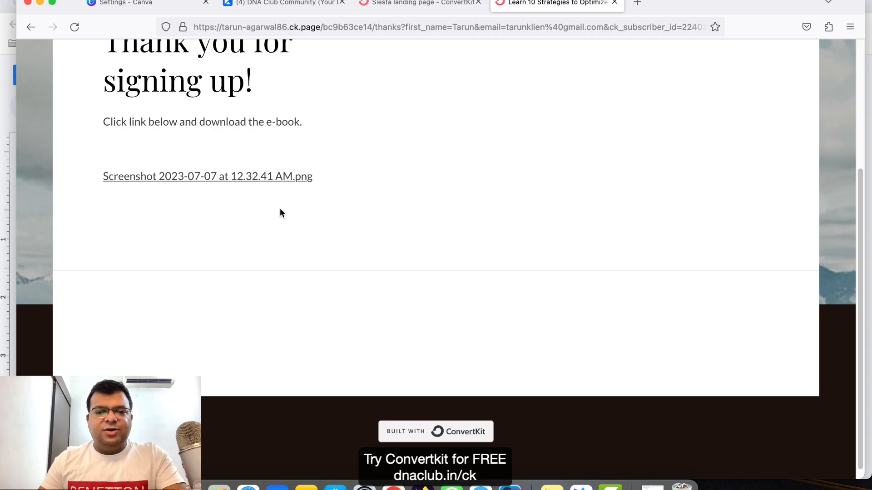
scroll(up, 3)
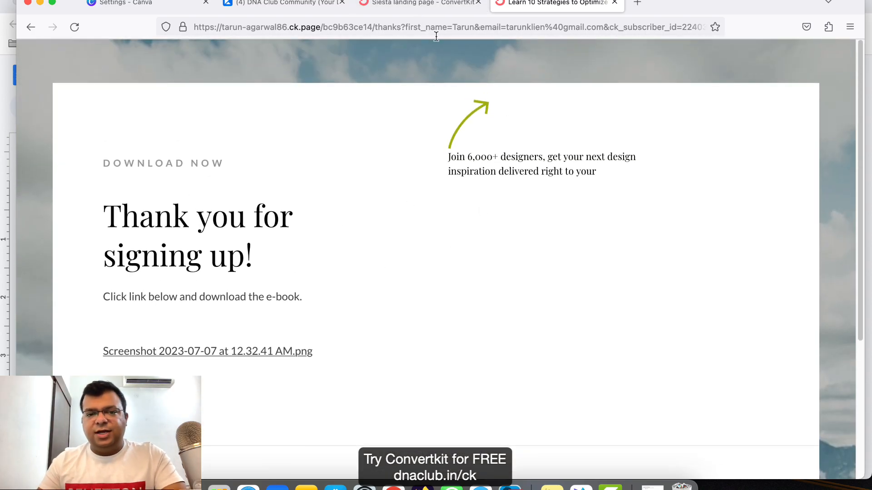
mouse_move(399, 8)
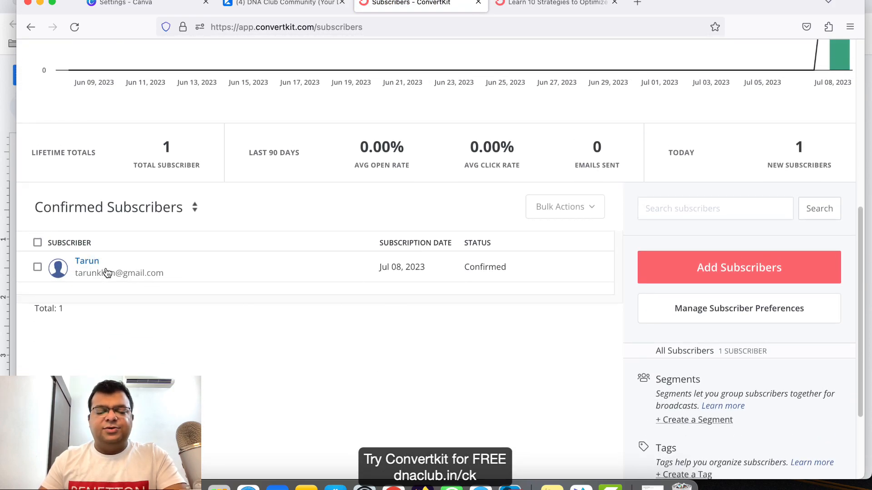
Step: Check that Tarun is listed as a confirmed subscriber, then open the Send menu
scroll(down, 3)
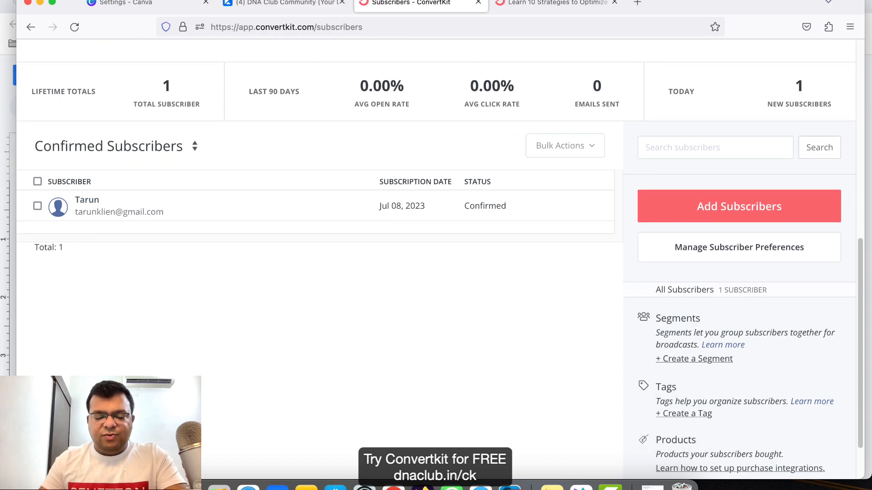
scroll(up, 3)
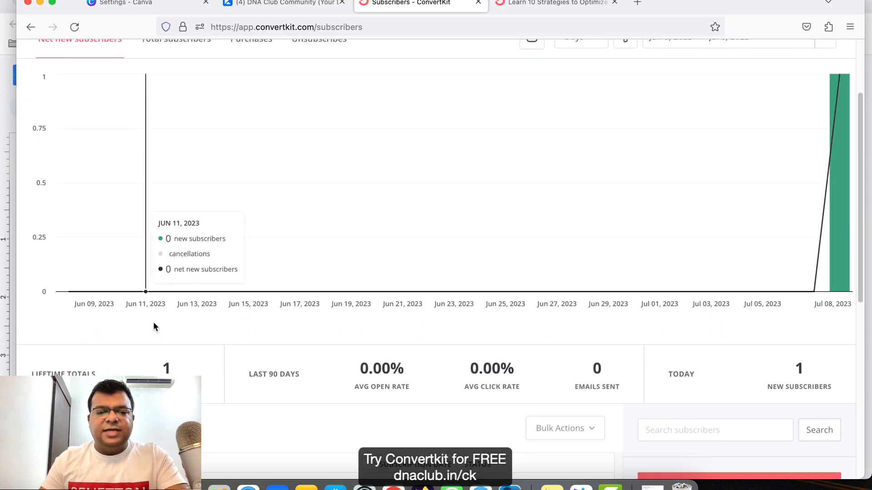
click(164, 56)
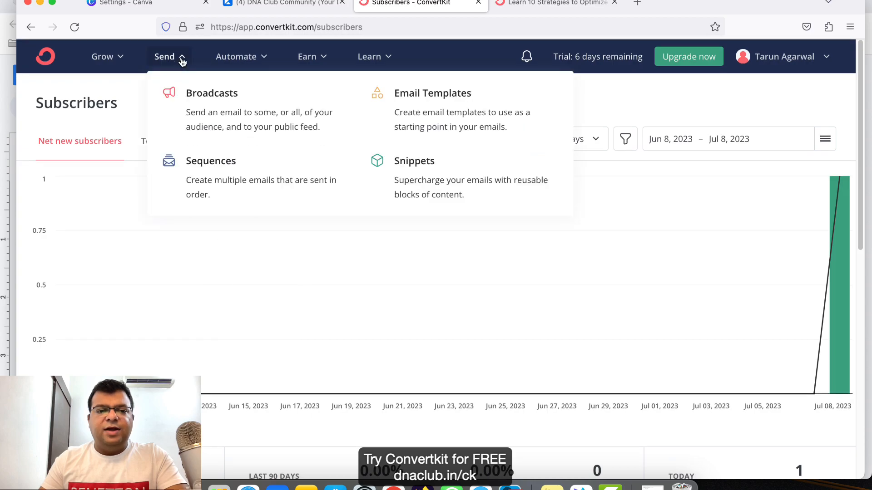
Step: Create a text-only 'New Broadcast' draft from Broadcasts and return to the broadcasts list
click(212, 93)
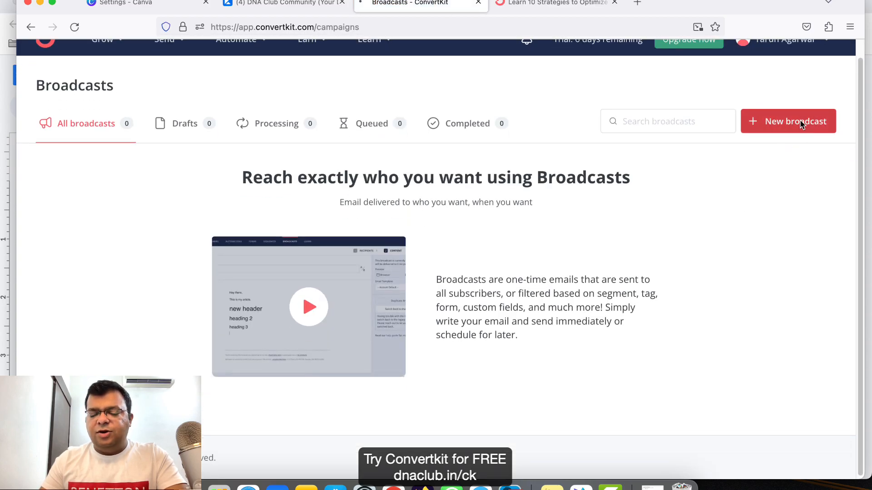
click(788, 121)
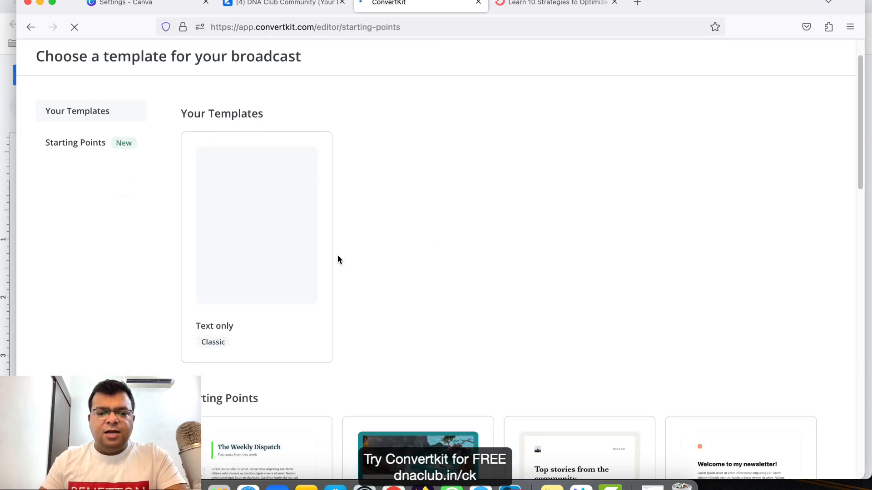
scroll(down, 3)
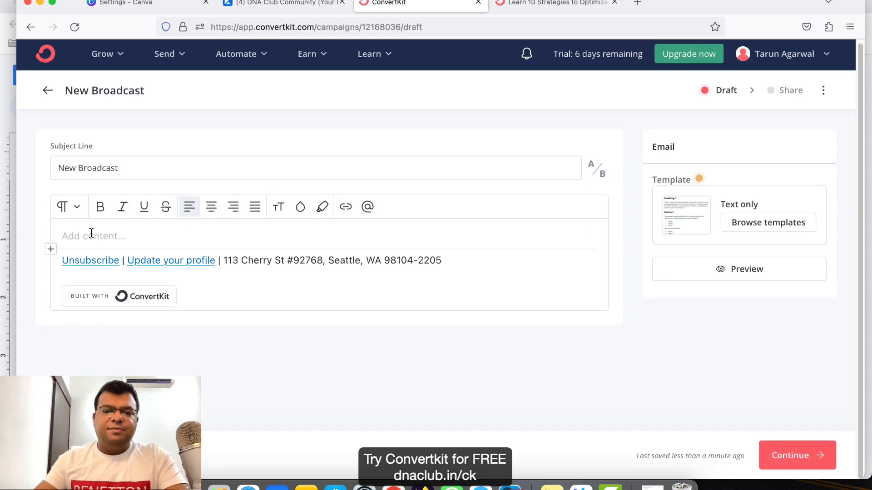
mouse_move(567, 359)
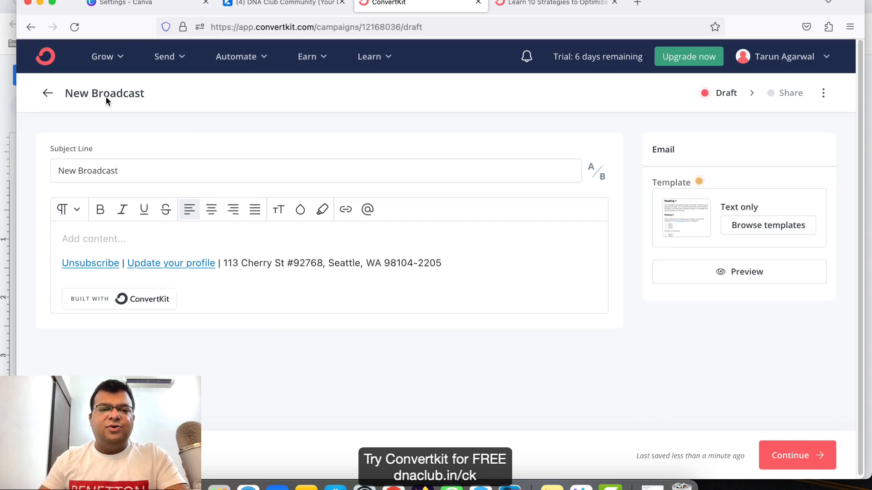
click(48, 93)
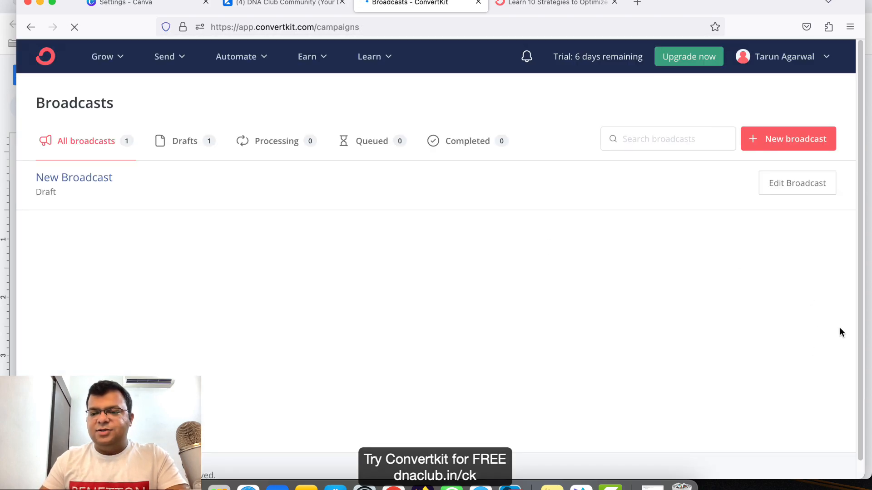